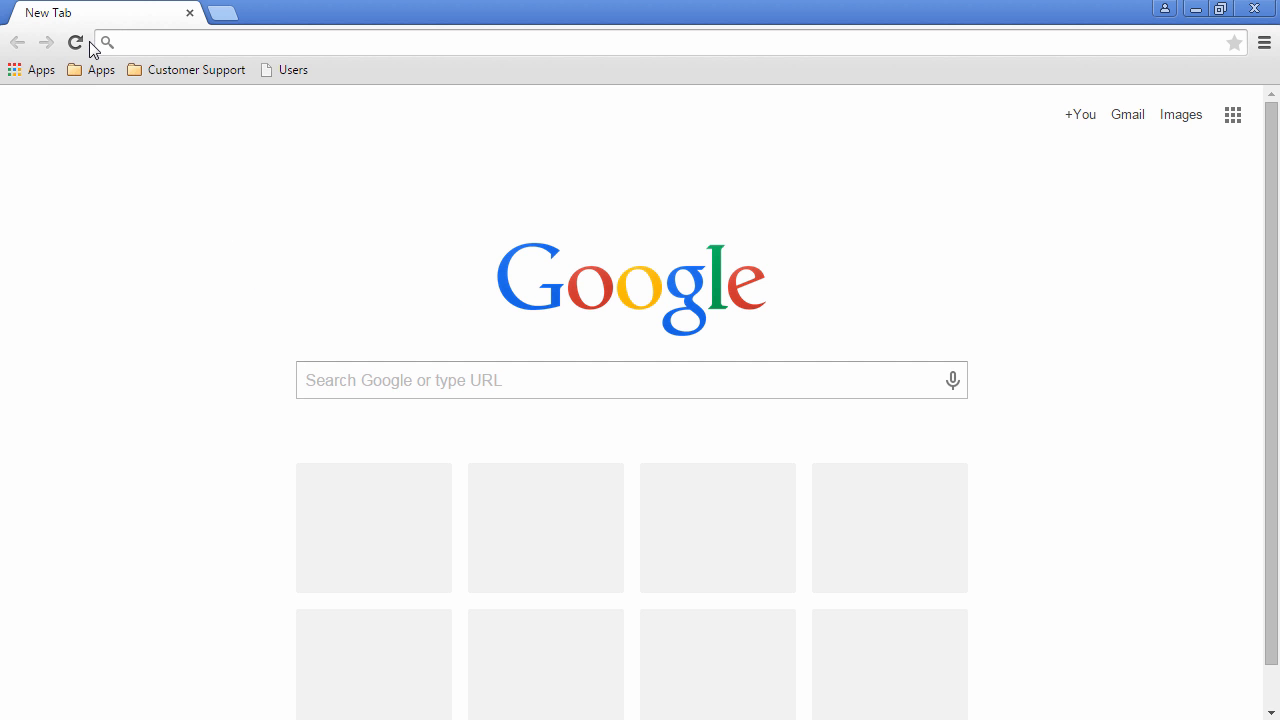
# Load osacademy.outsystemscloud.com/PhoneBook/ in Chrome and view its empty Companies page.
pyautogui.write('osacademy.outsystemscloud.com/PhoneBook/')
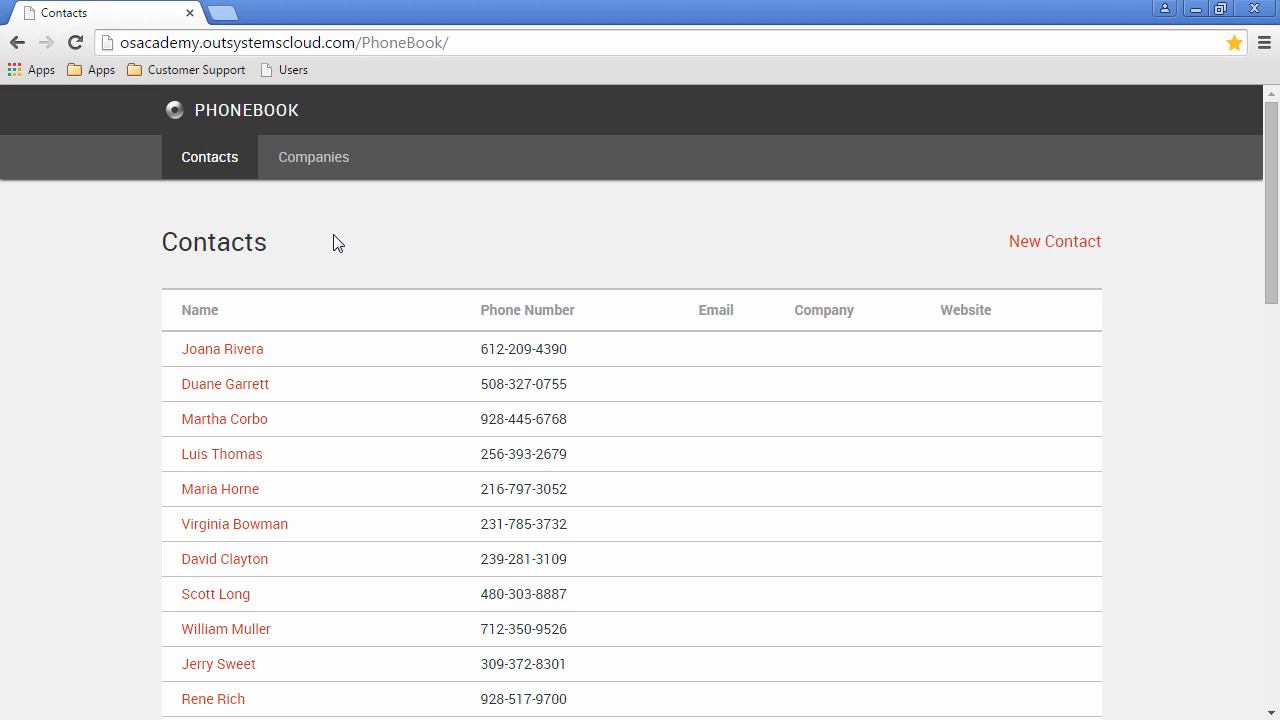
pyautogui.moveTo(542, 316)
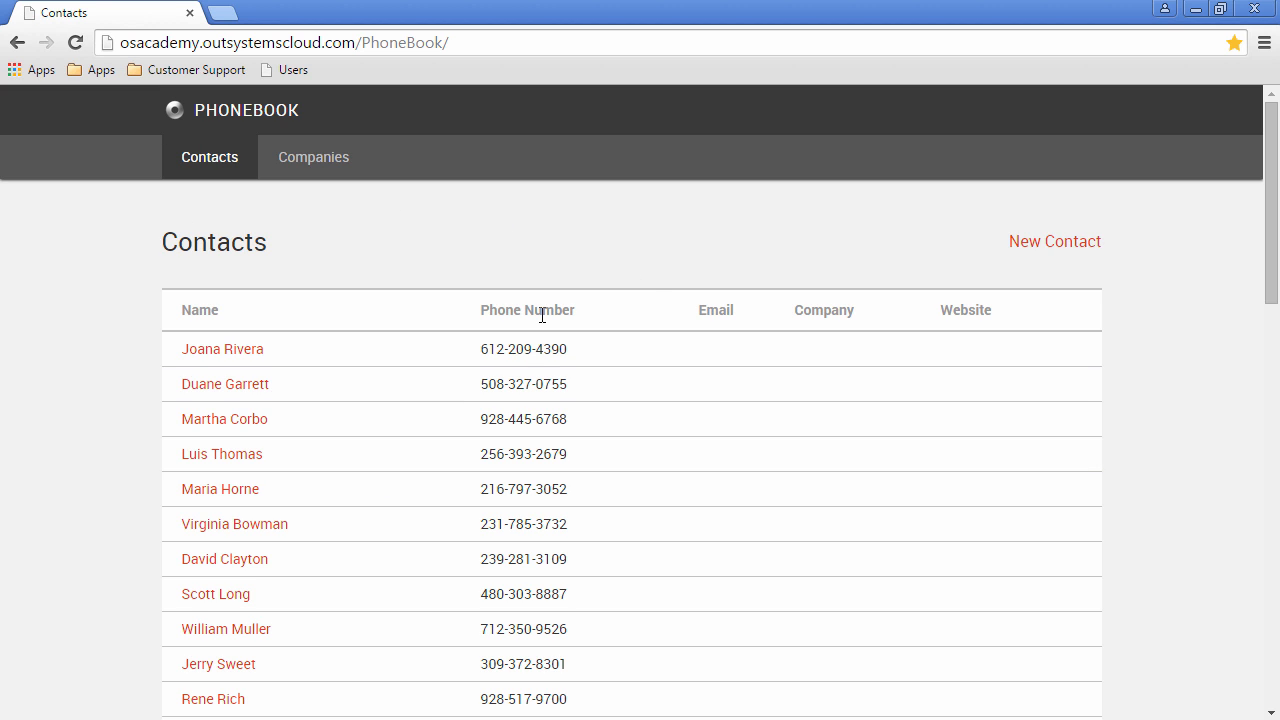
pyautogui.moveTo(378, 345)
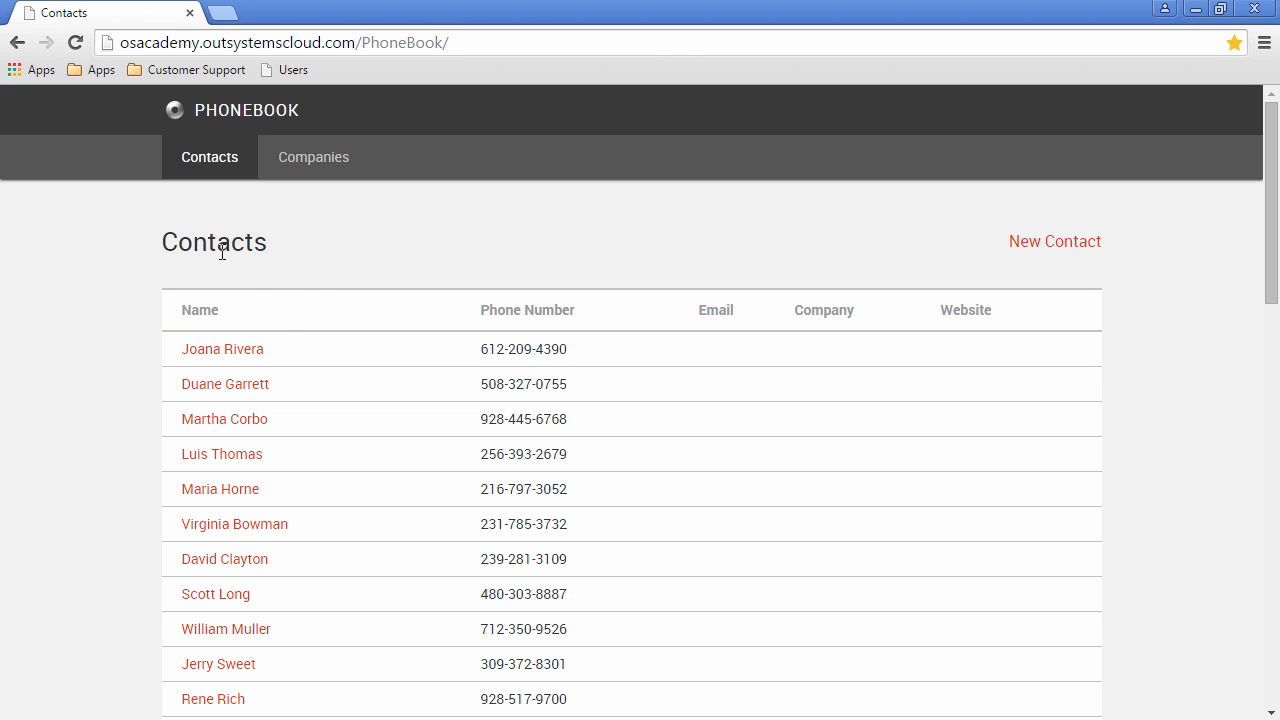
pyautogui.moveTo(525, 300)
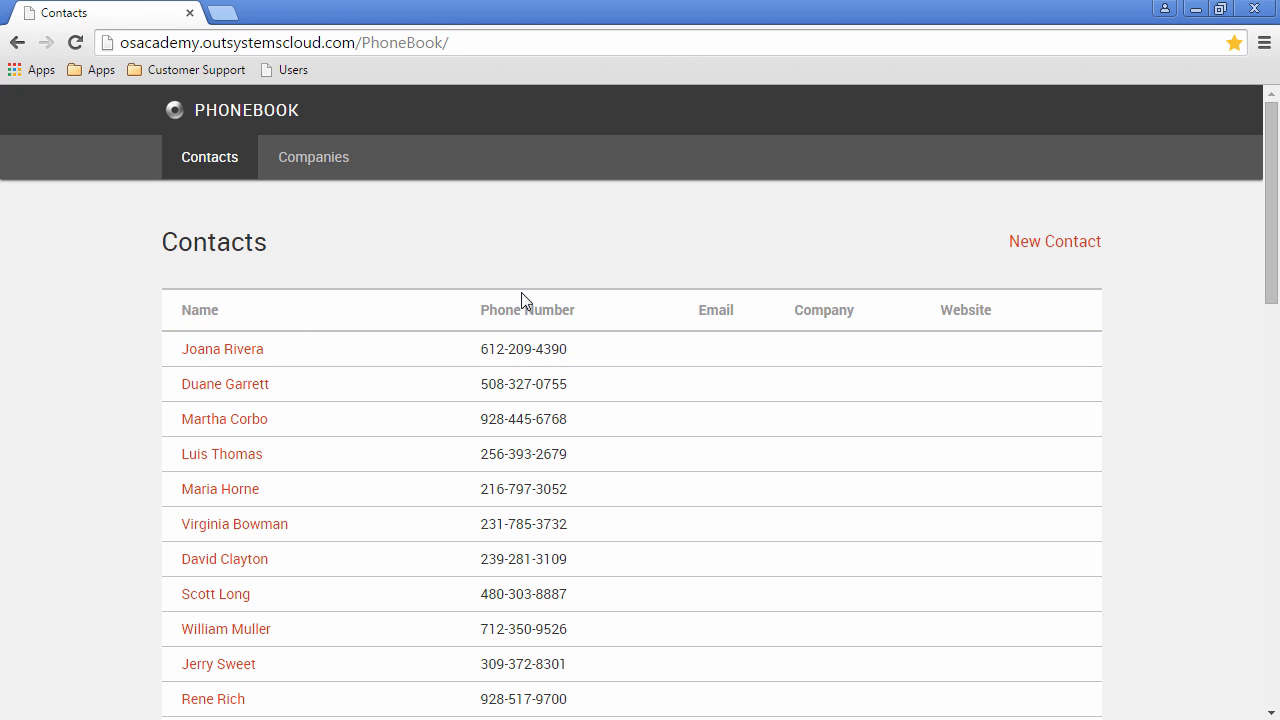
pyautogui.moveTo(806, 328)
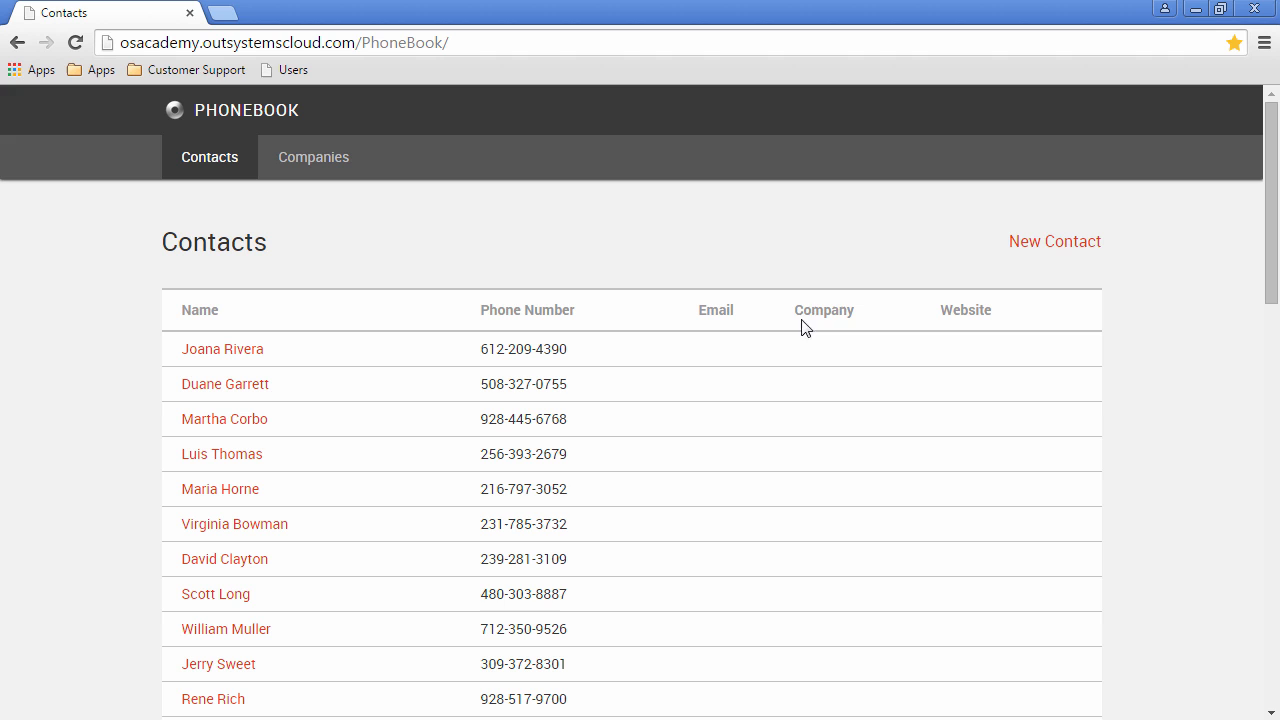
pyautogui.click(313, 157)
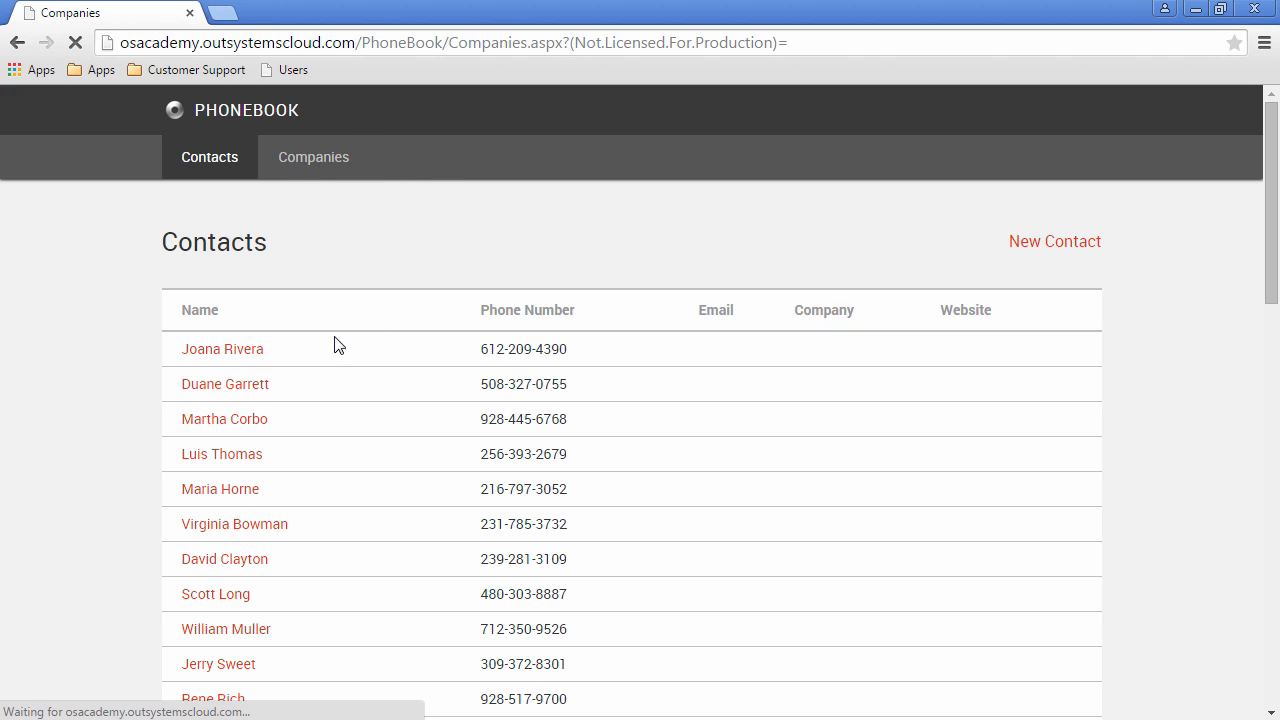
pyautogui.click(313, 157)
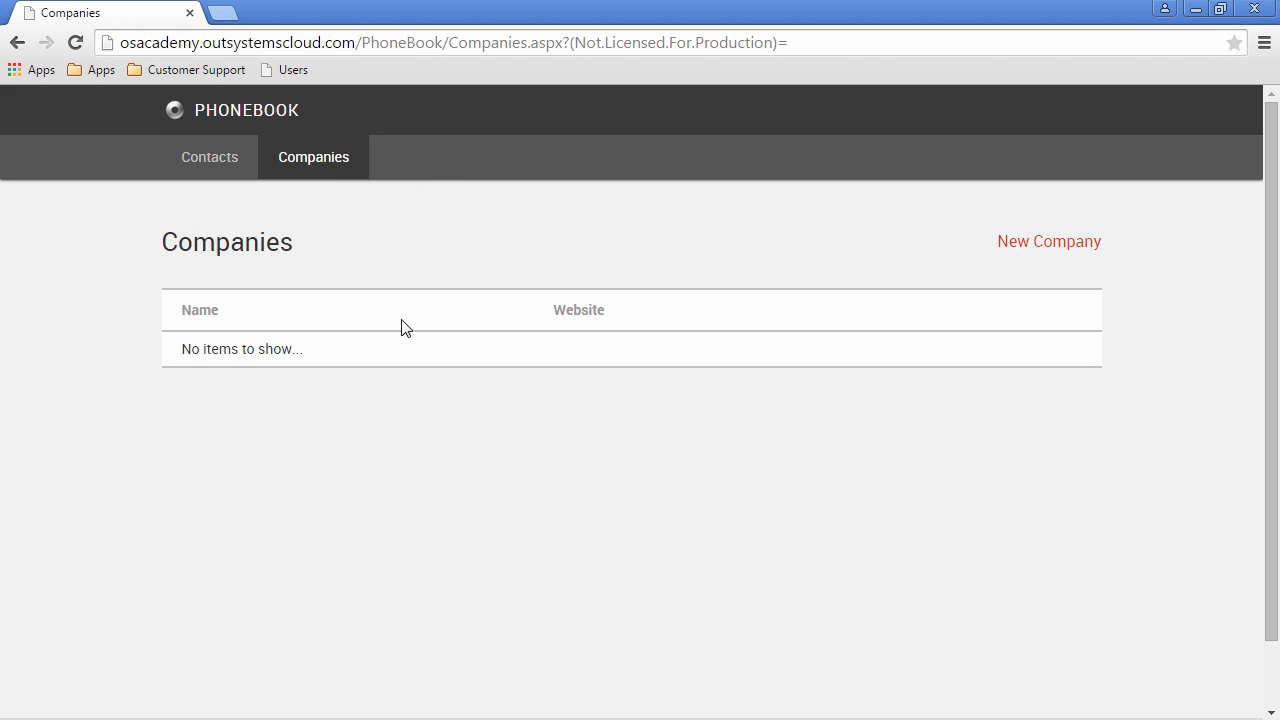
pyautogui.moveTo(1260, 9)
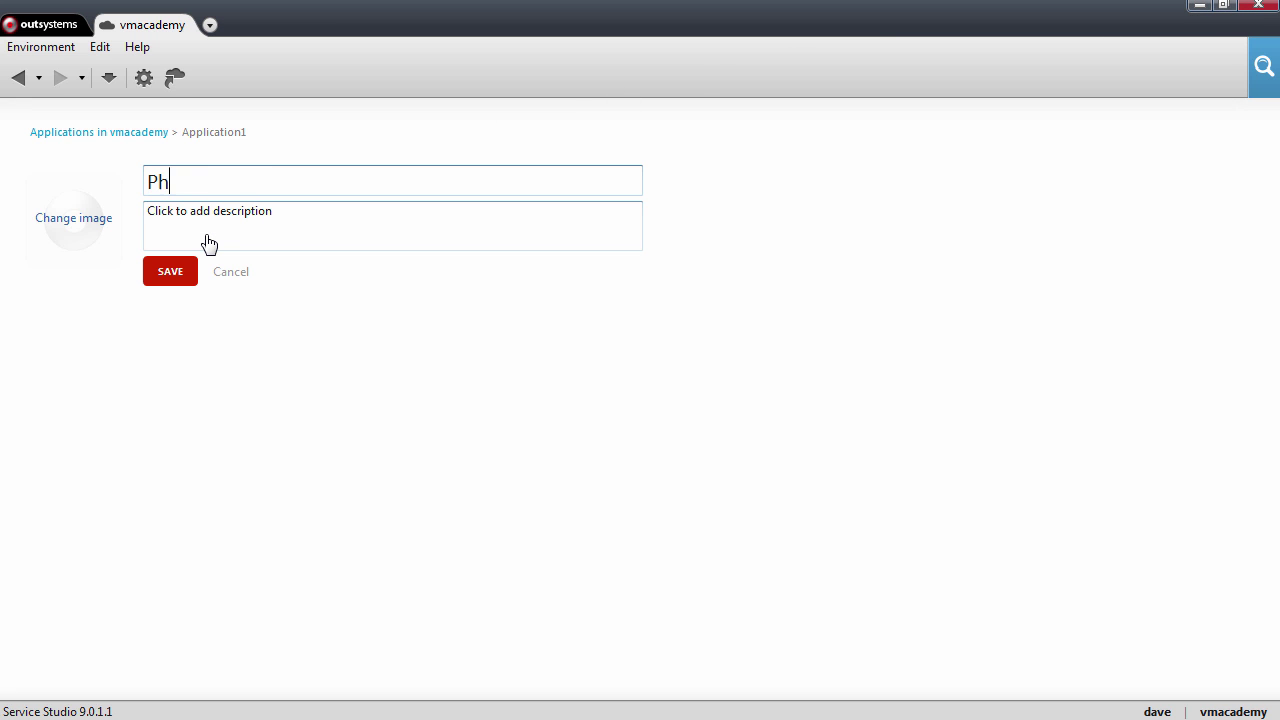
# Name the application Phone Book, described as 'Simple contact management application'.
pyautogui.write('one Book')
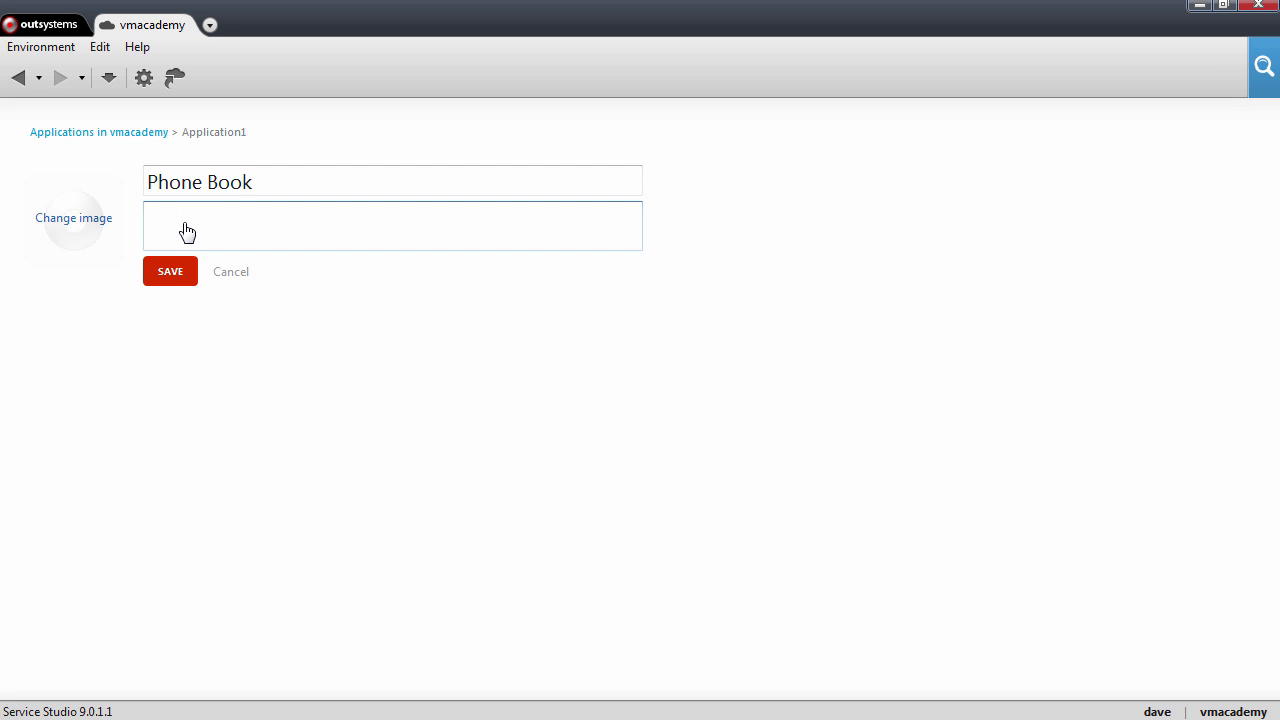
pyautogui.write('Simple')
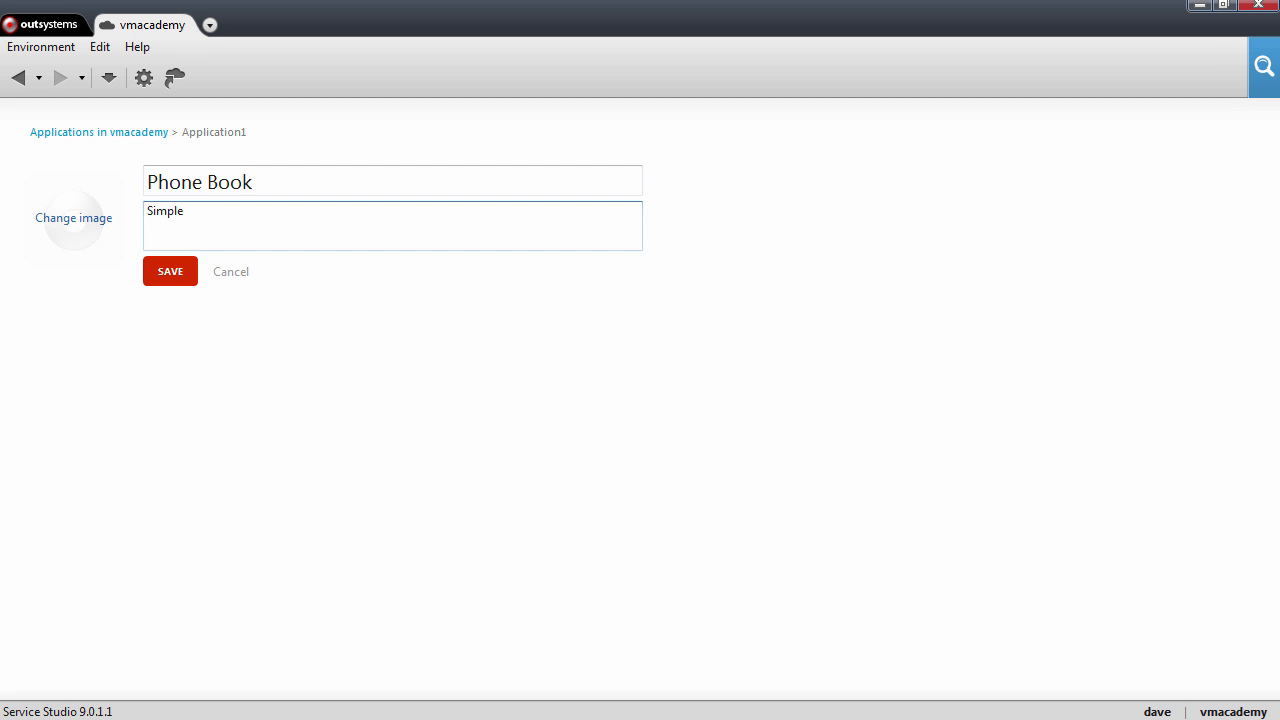
pyautogui.write('contact man')
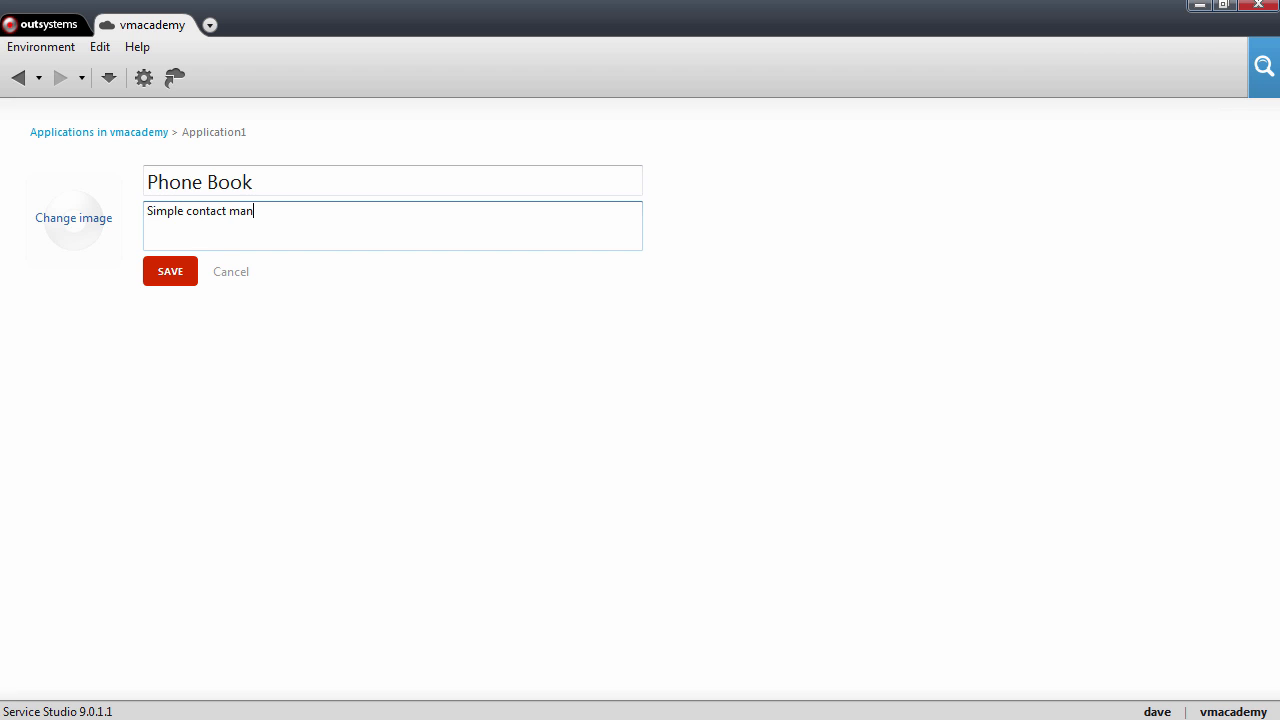
pyautogui.write('agement application')
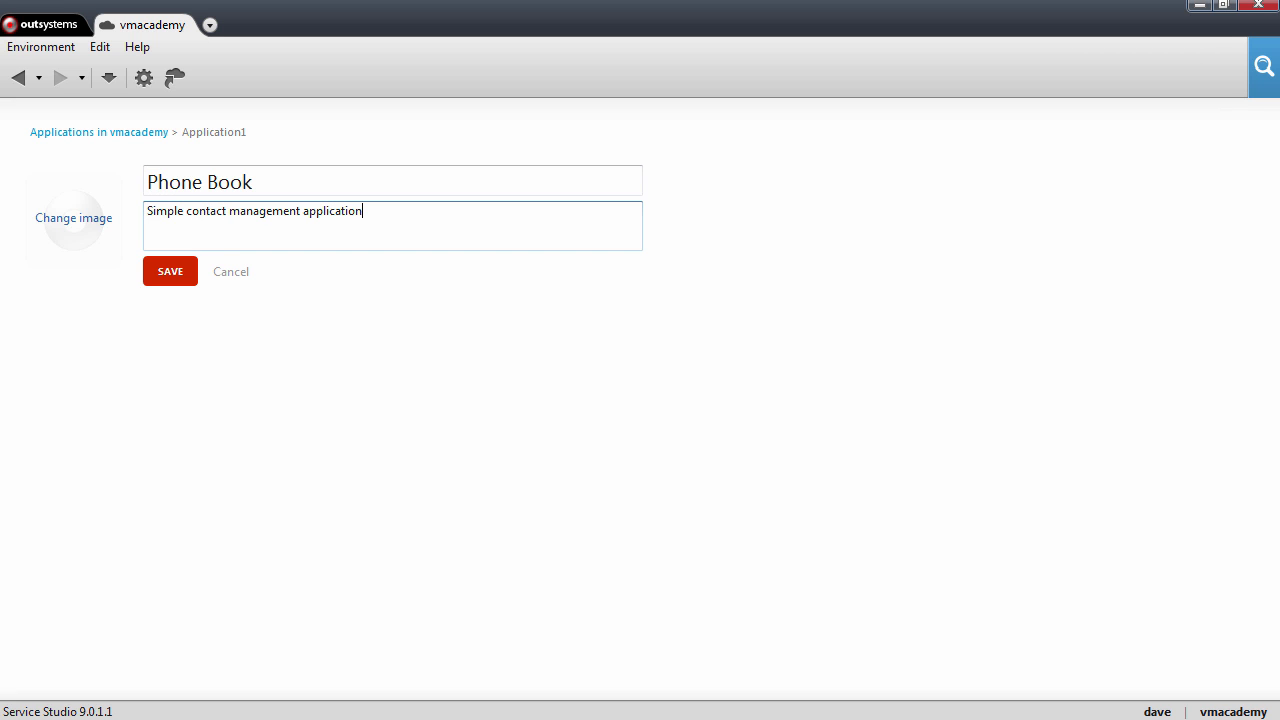
pyautogui.moveTo(67, 224)
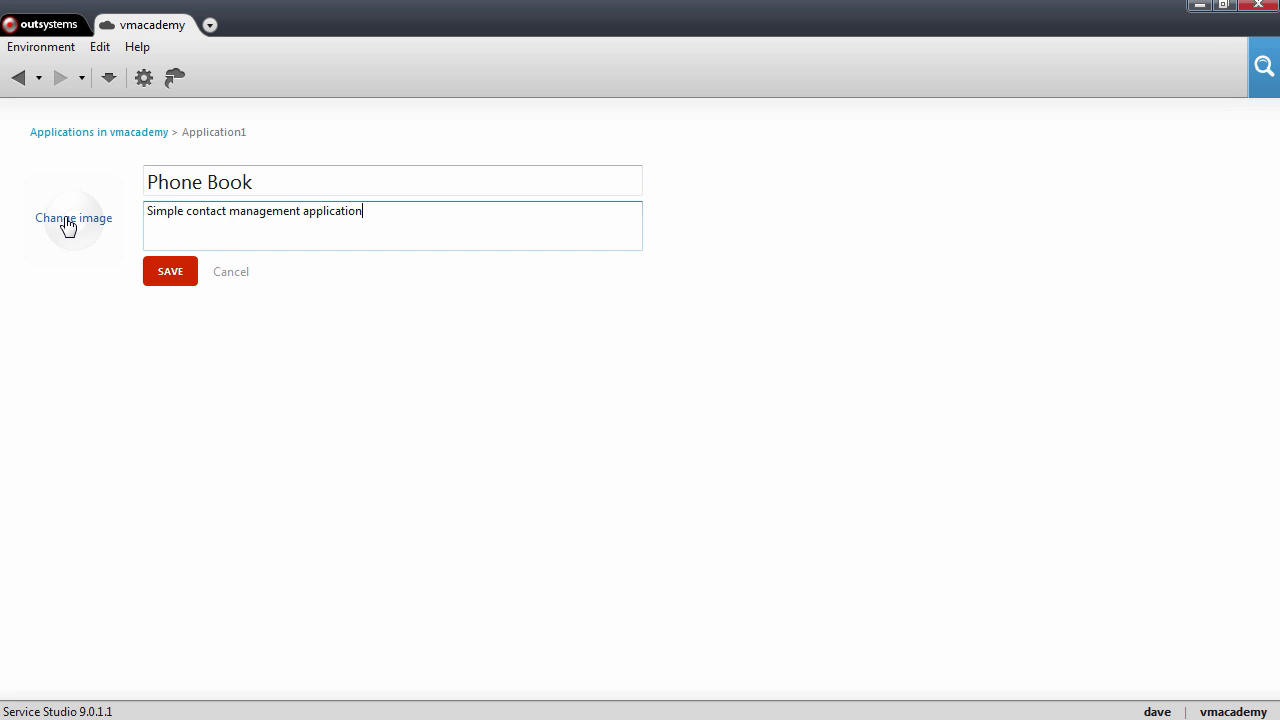
# Choose an icon for the application and save it.
pyautogui.click(73, 217)
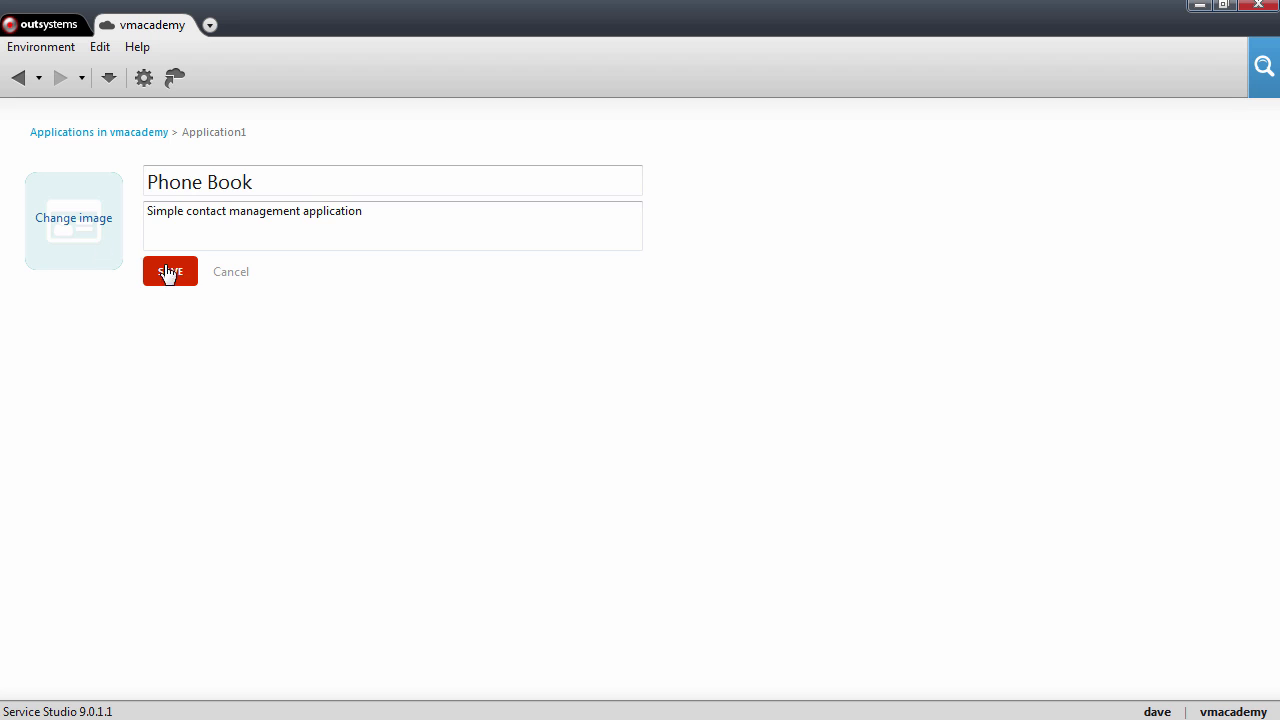
pyautogui.click(170, 271)
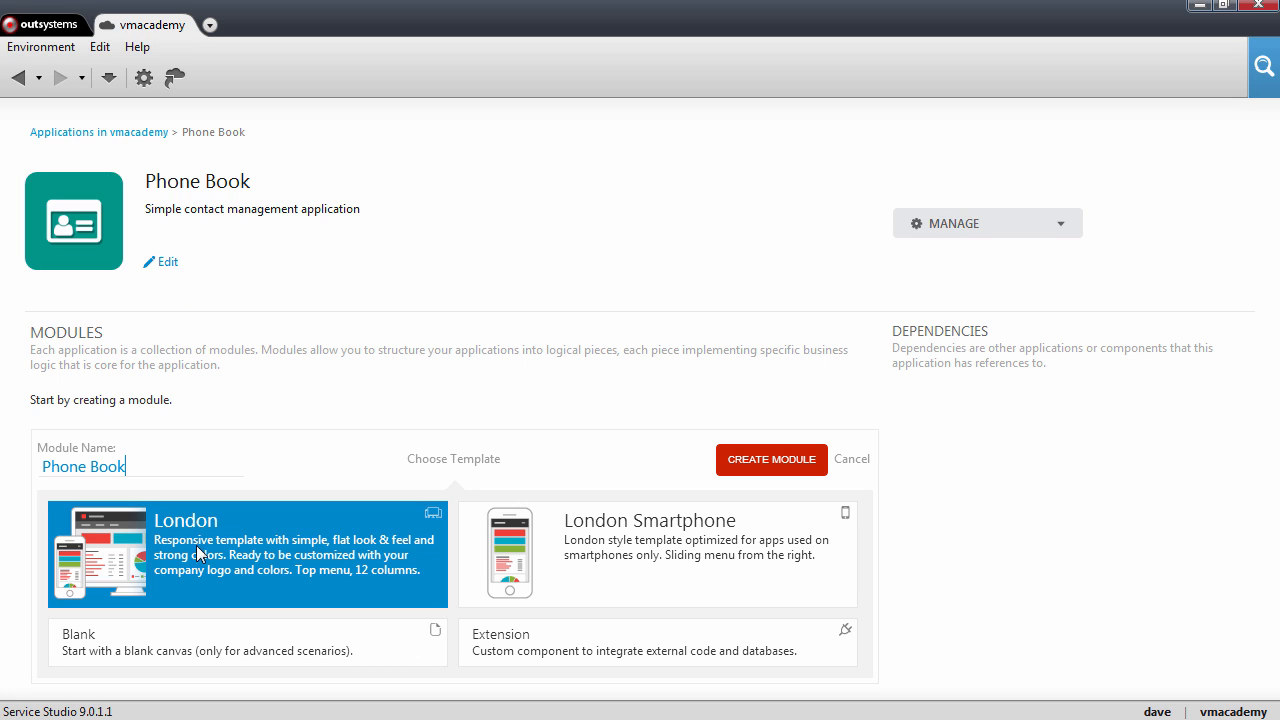
pyautogui.moveTo(208, 542)
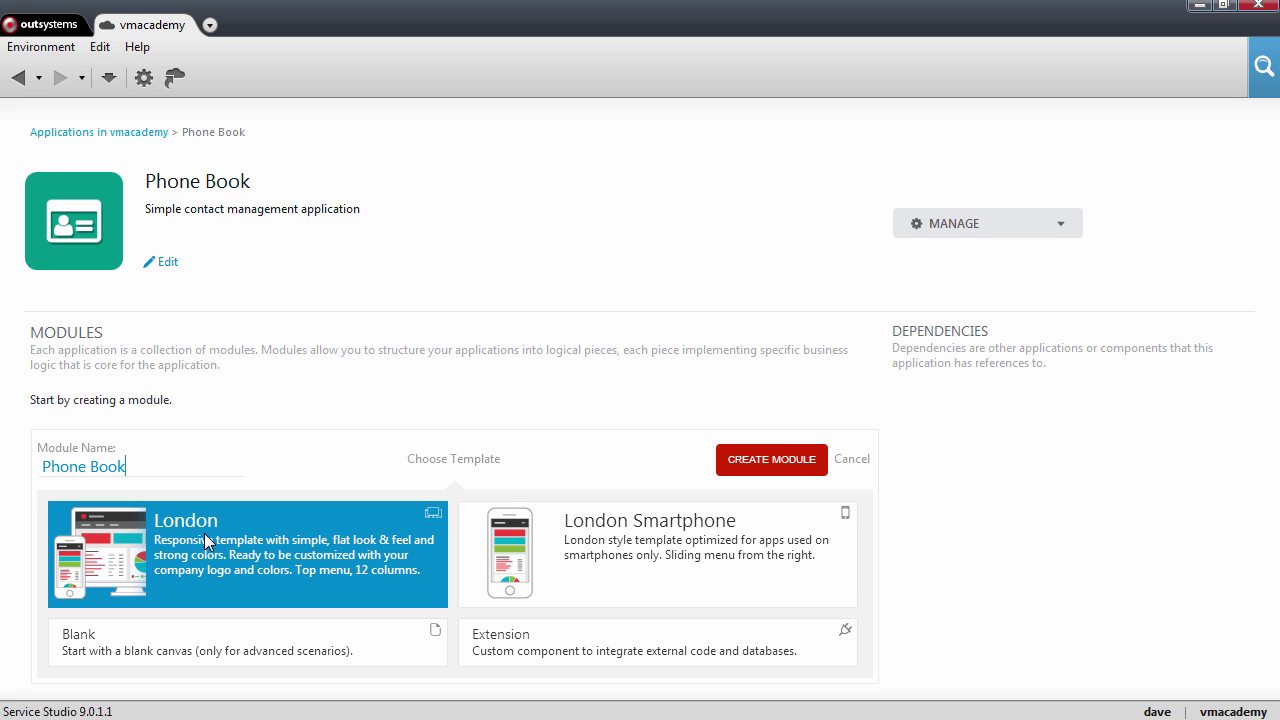
pyautogui.moveTo(208, 523)
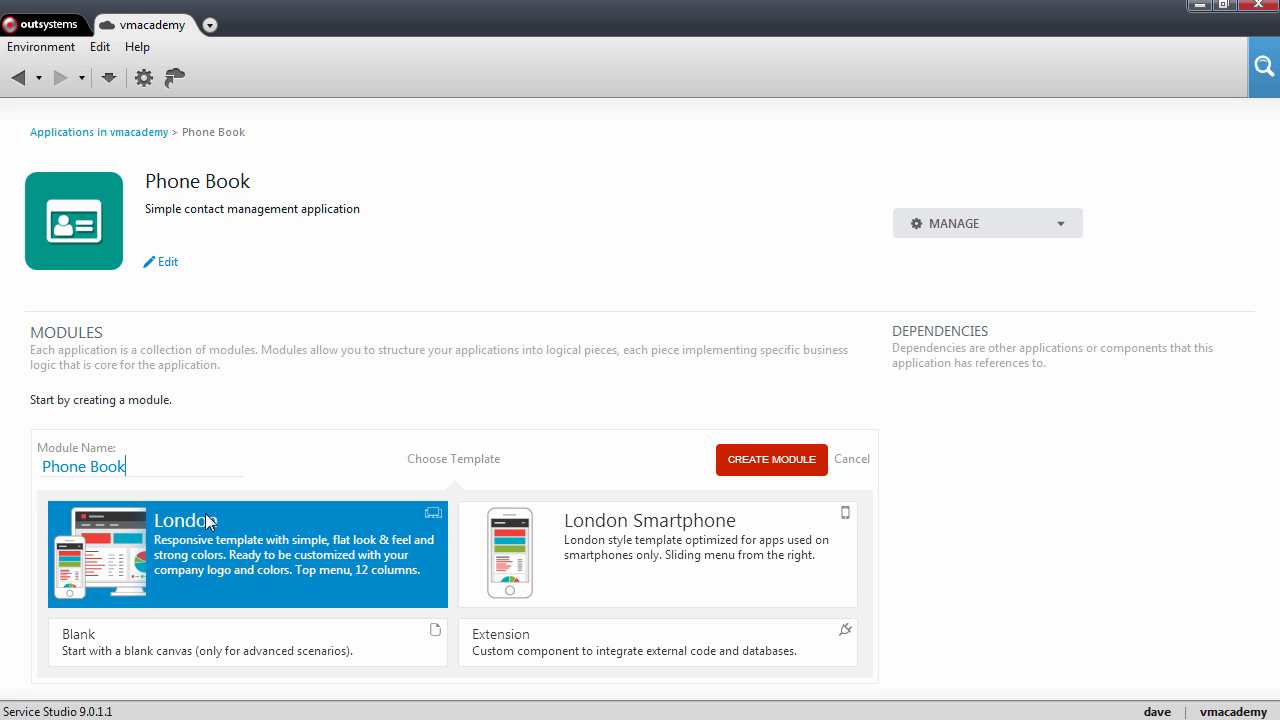
pyautogui.moveTo(602, 396)
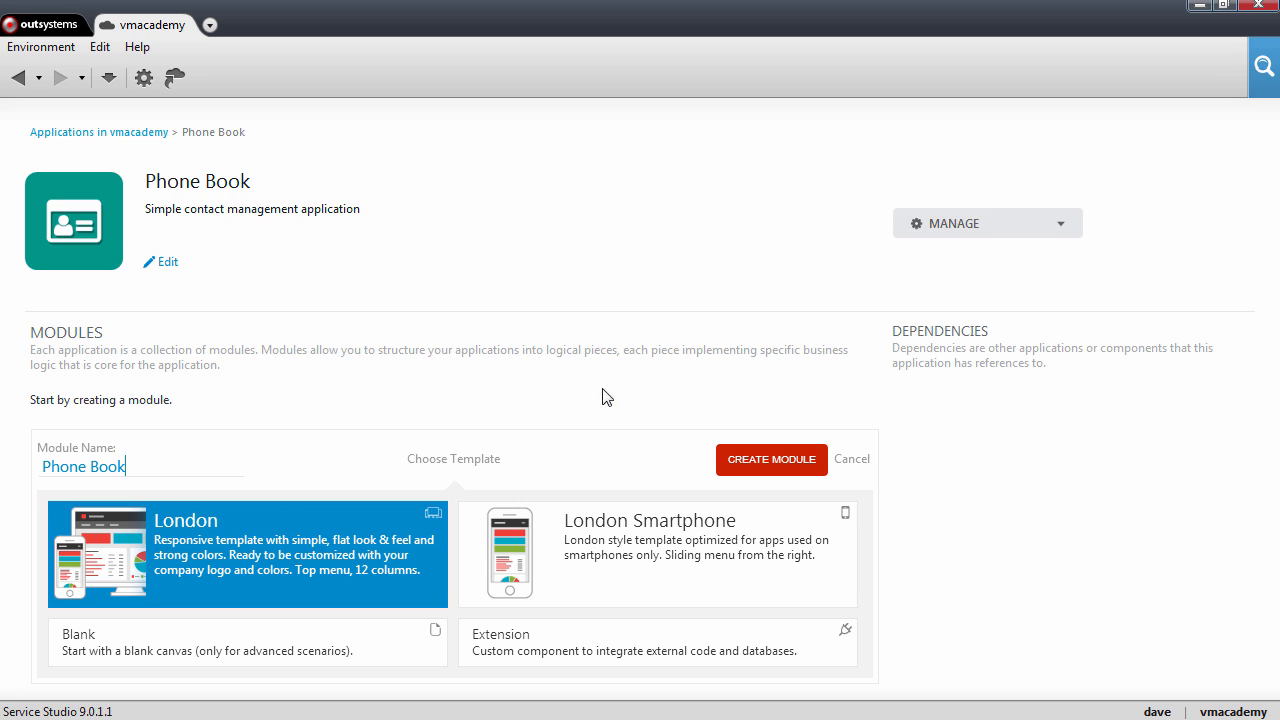
# Create the Phone Book module with the London template.
pyautogui.click(771, 459)
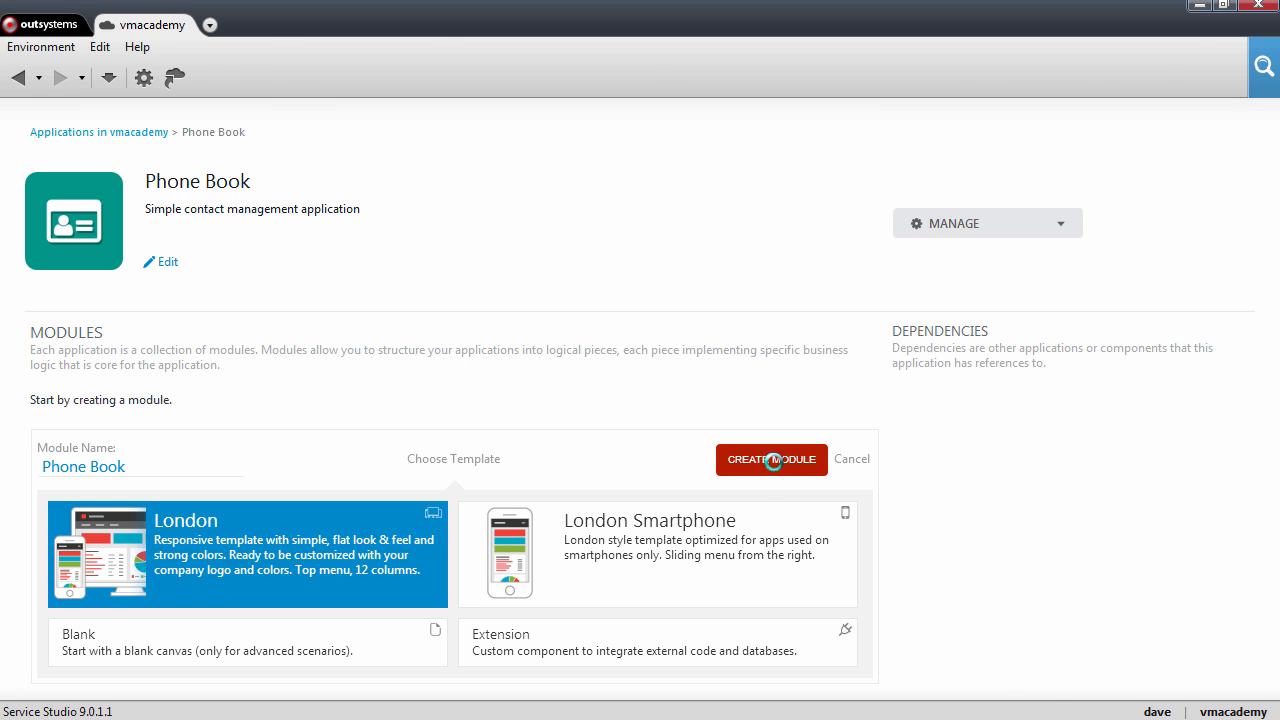
pyautogui.click(771, 459)
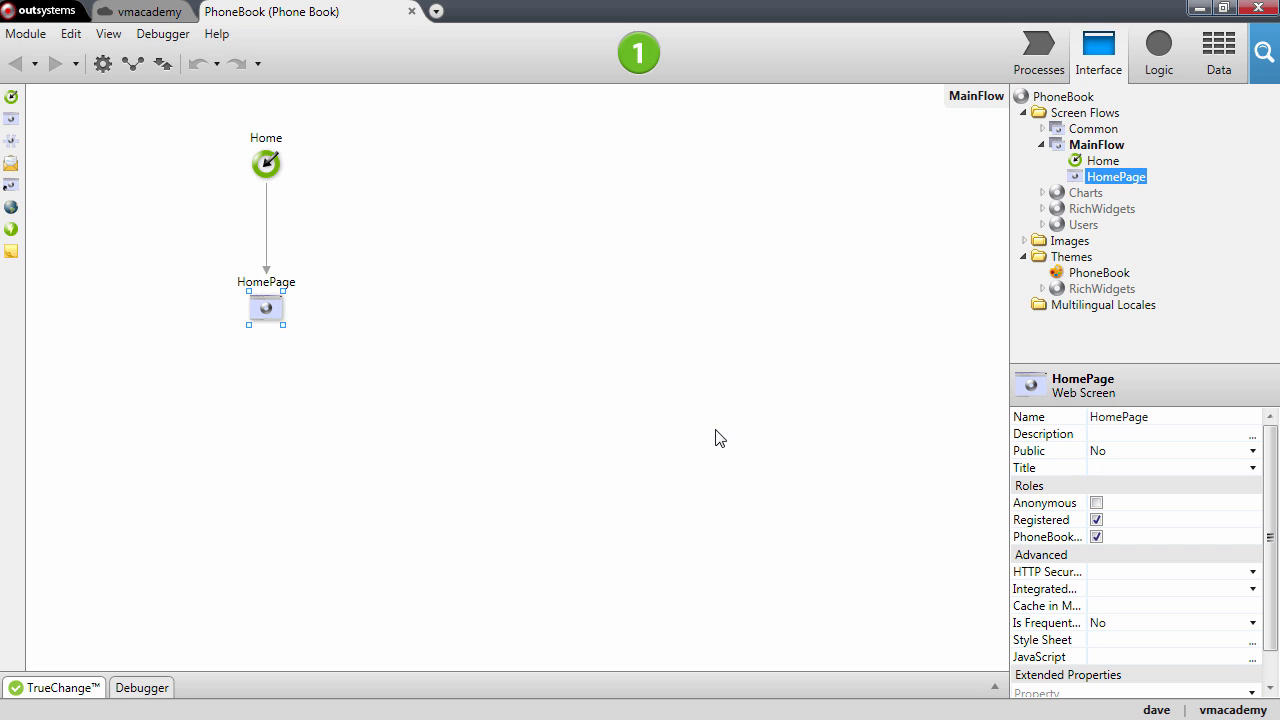
pyautogui.moveTo(394, 330)
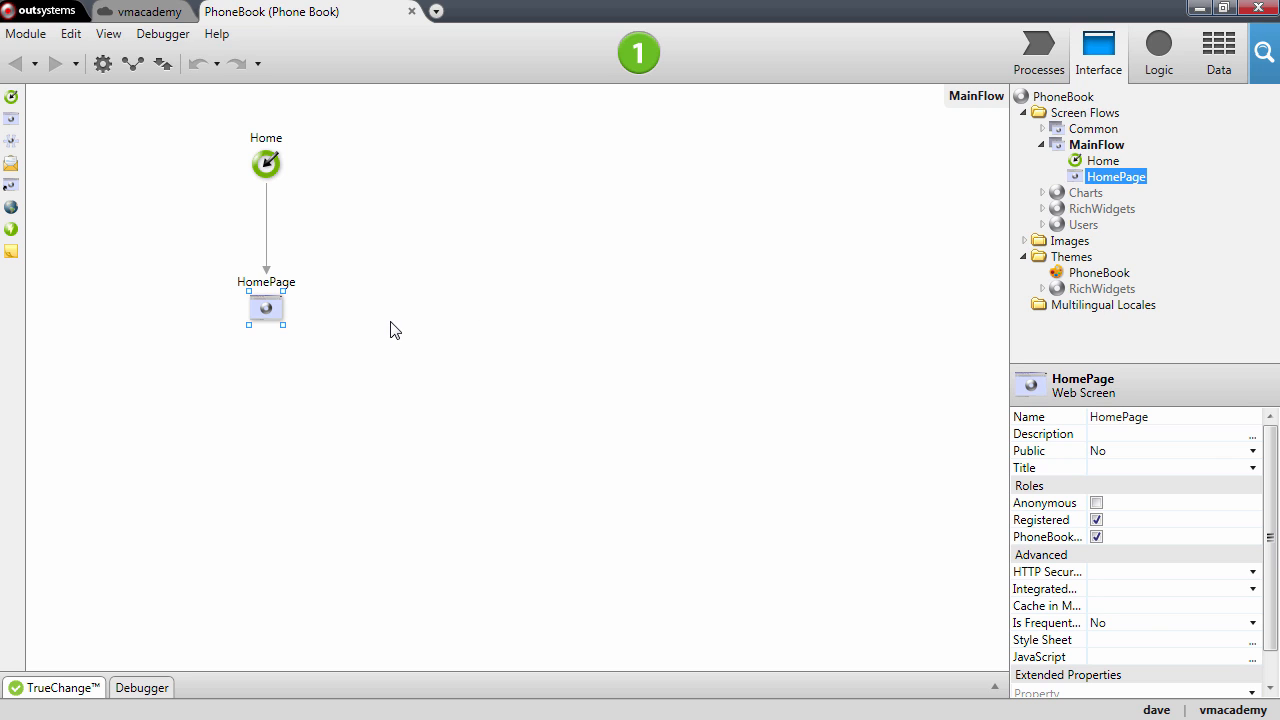
pyautogui.moveTo(255, 290)
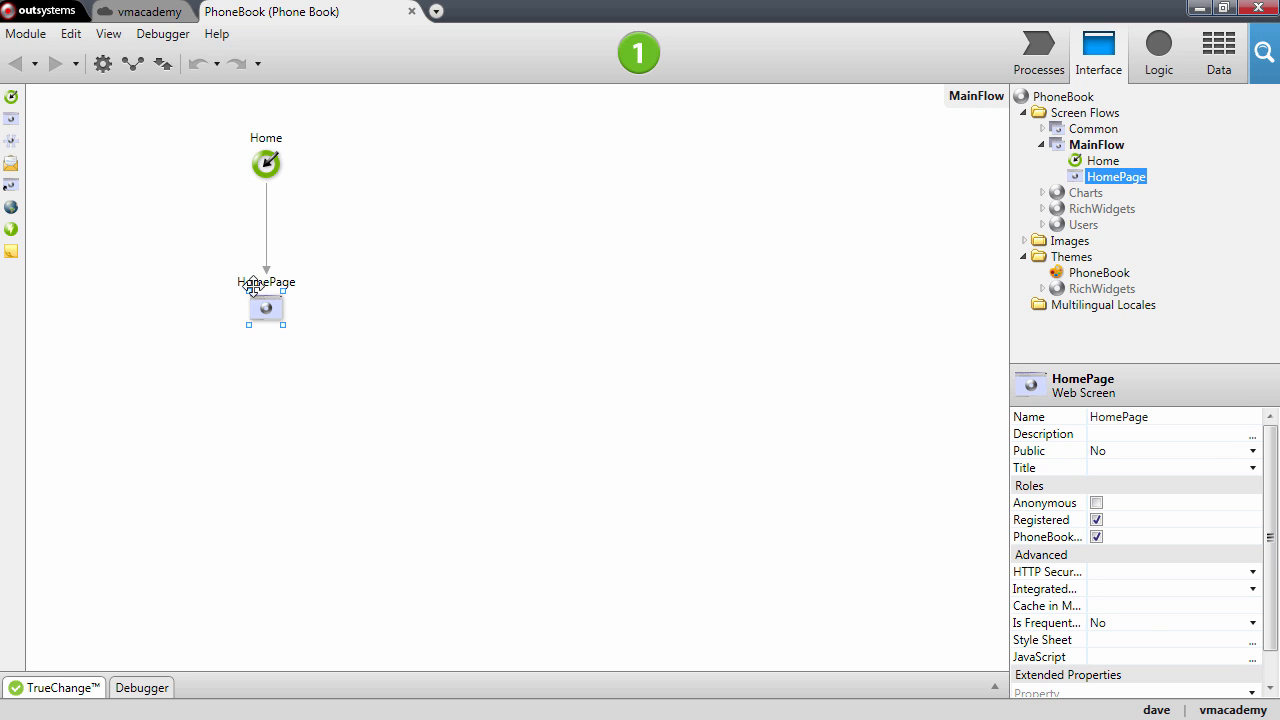
# Open the HomePage screen from MainFlow for editing.
pyautogui.doubleClick(266, 307)
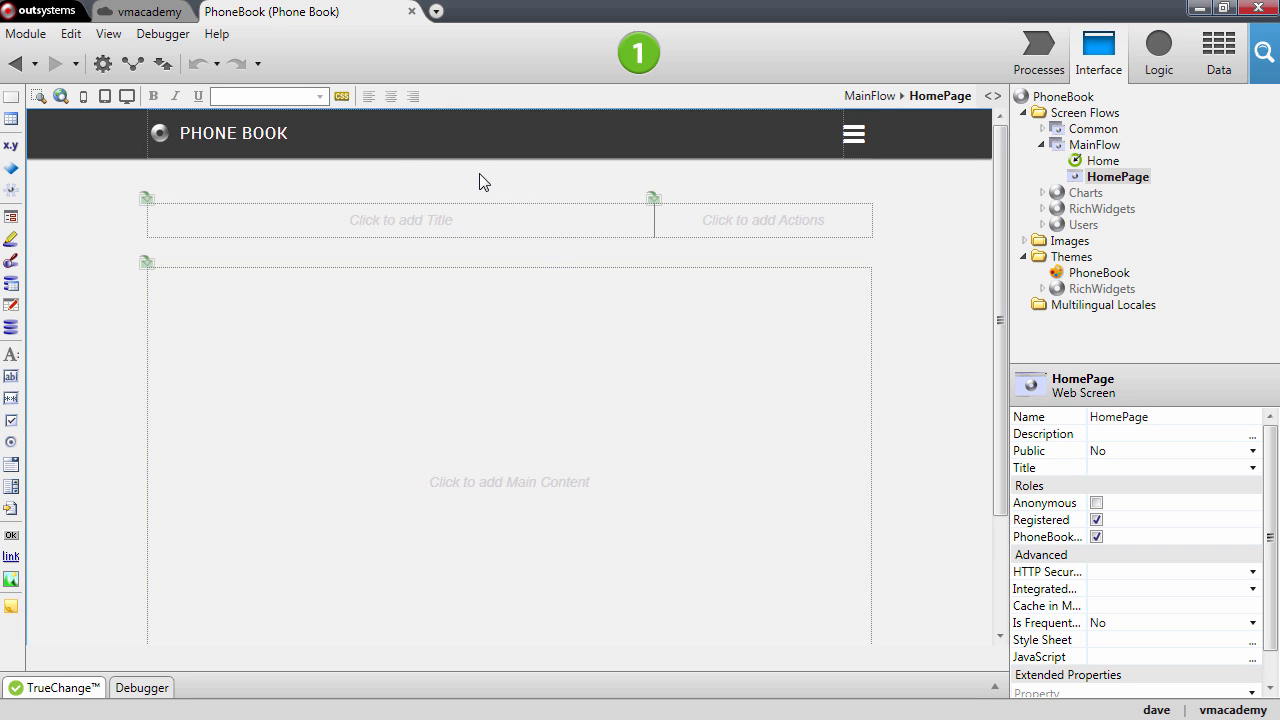
# Select the Main Content placeholder on HomePage.
pyautogui.click(400, 220)
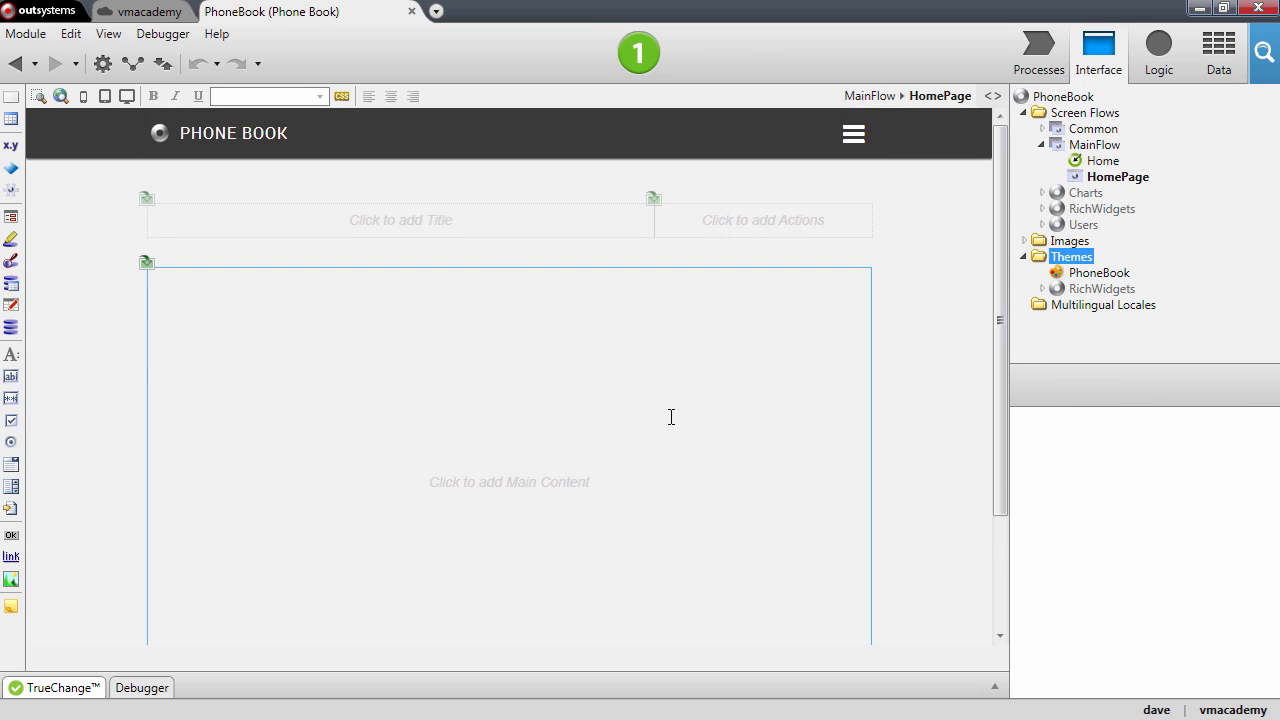
pyautogui.moveTo(599, 278)
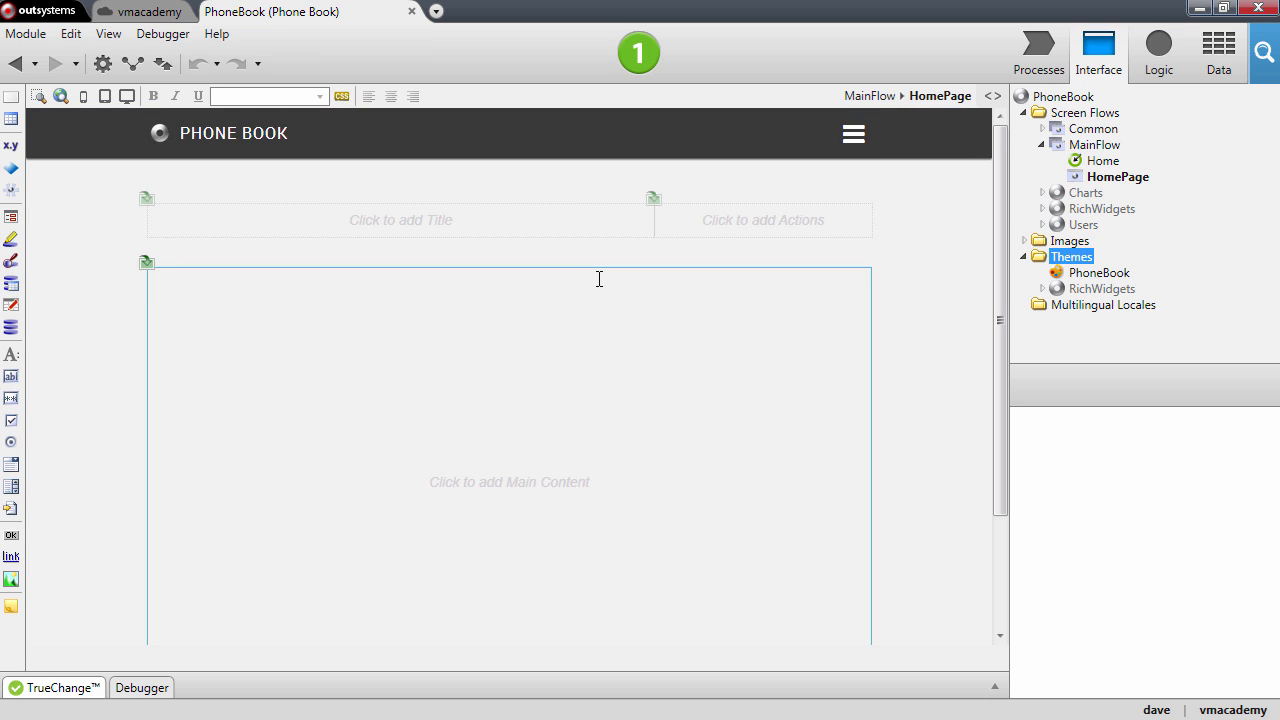
pyautogui.moveTo(825, 351)
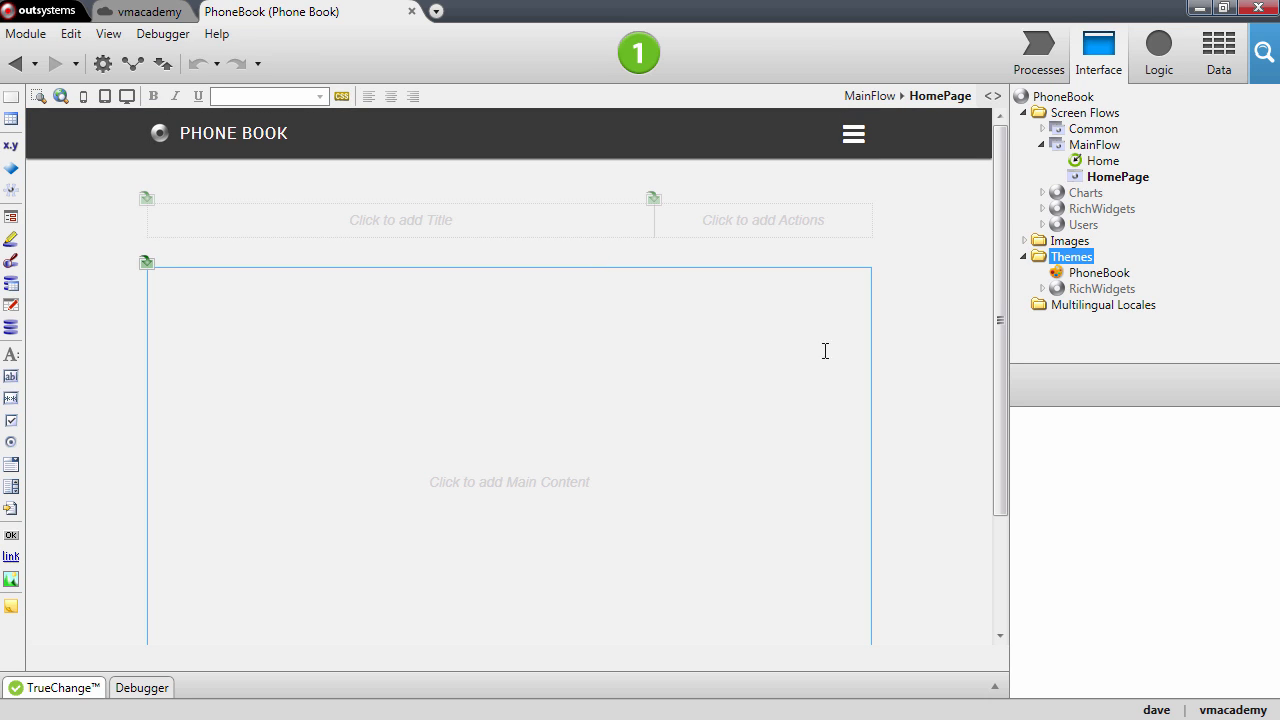
pyautogui.moveTo(805, 270)
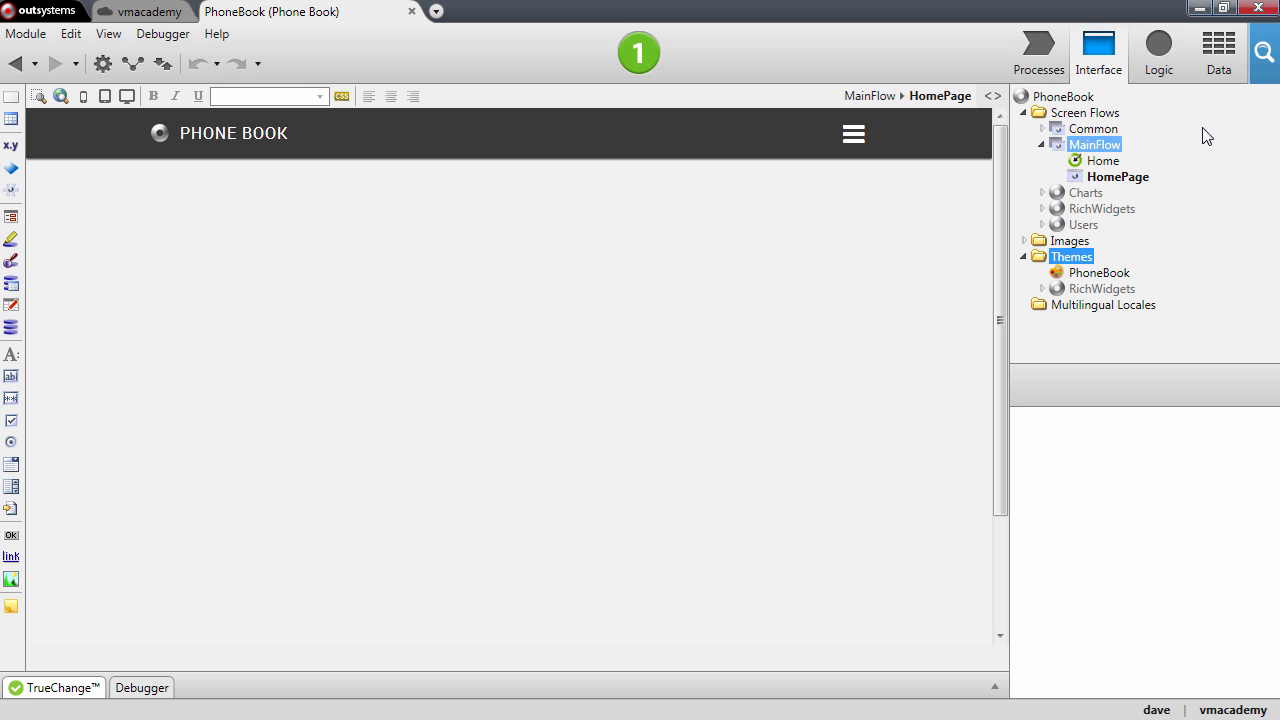
# Add a Contact entity under Entities in the Data tab.
pyautogui.click(1214, 48)
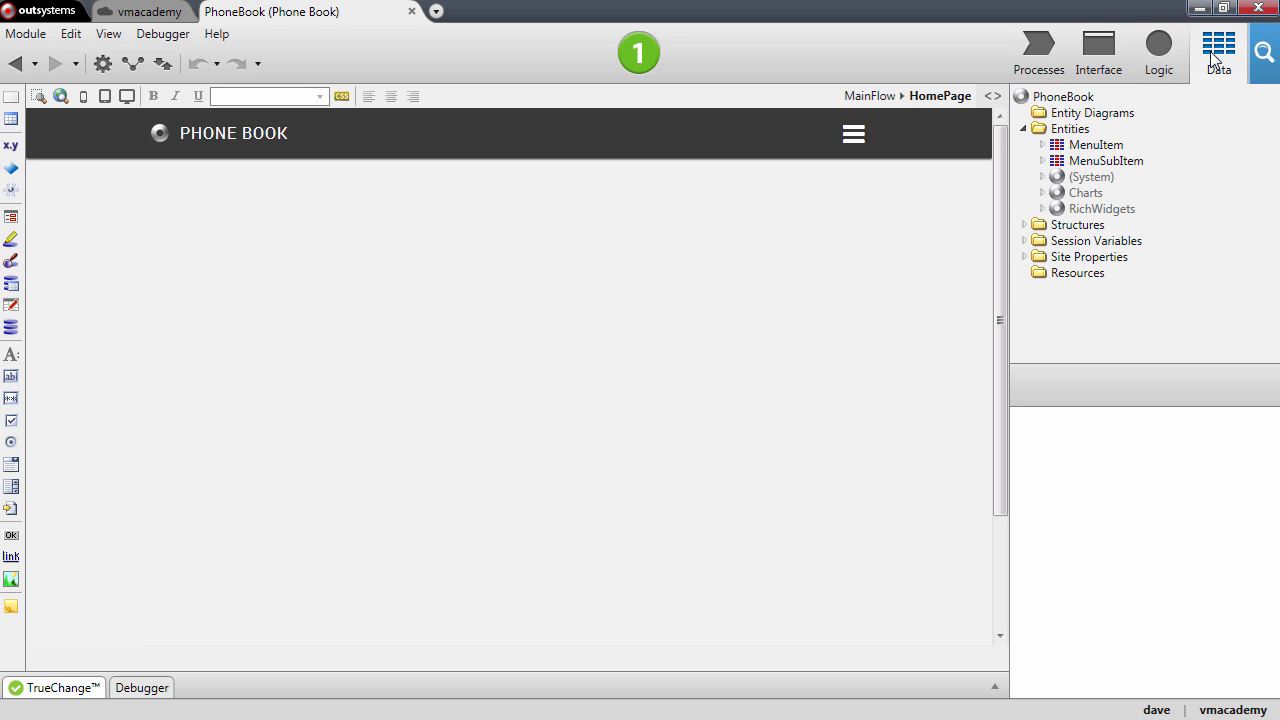
pyautogui.rightClick(1070, 128)
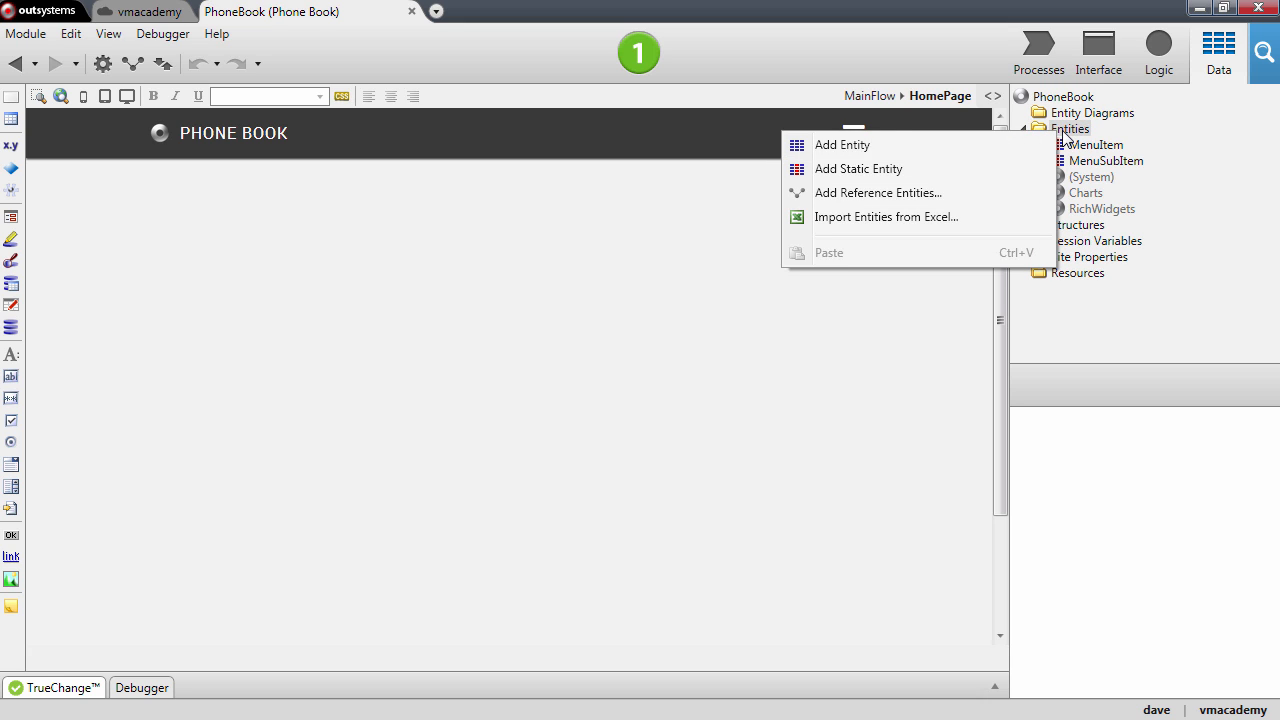
pyautogui.click(841, 144)
pyautogui.write('Contact')
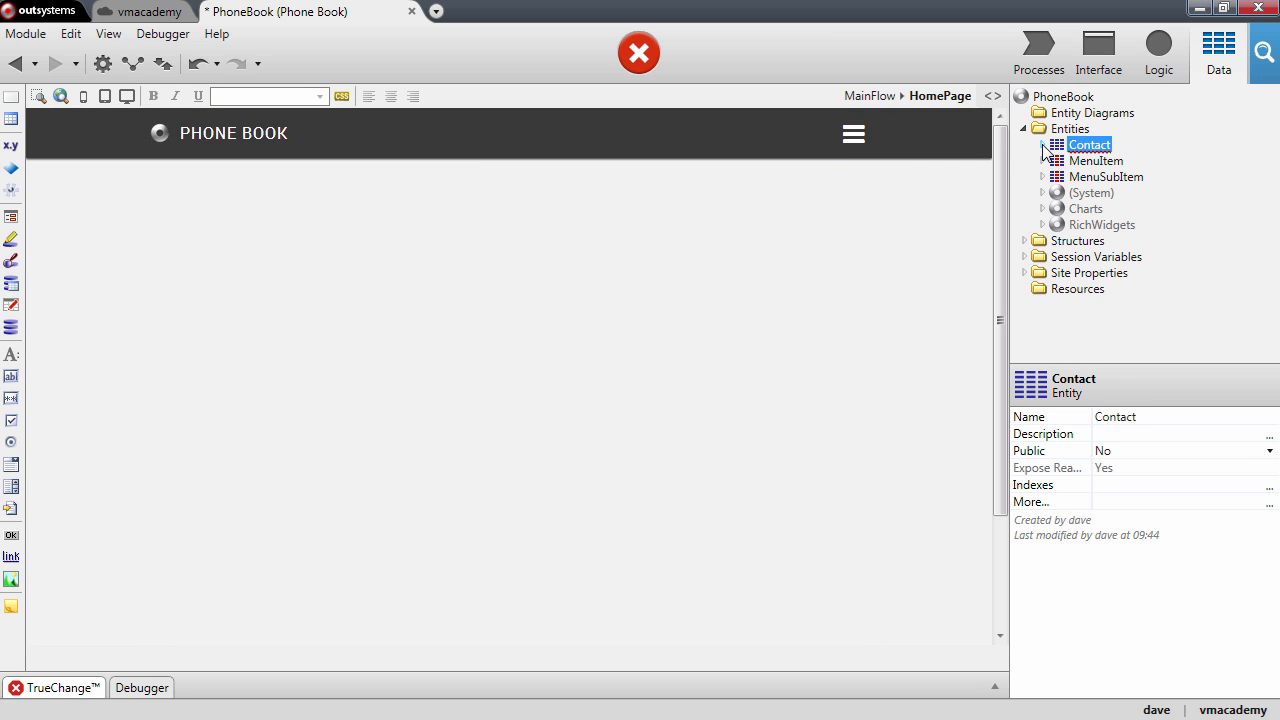
# Expand the Contact entity to show Id and its generated actions.
pyautogui.click(1042, 144)
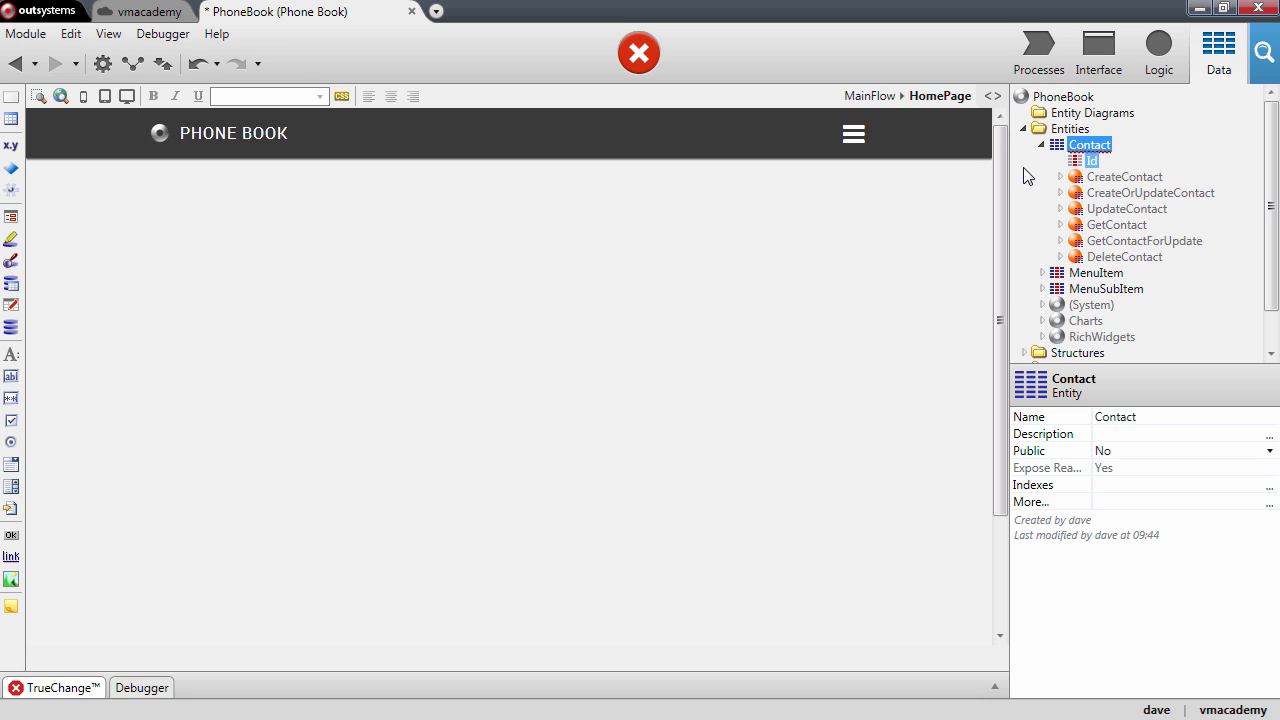
pyautogui.moveTo(1094, 160)
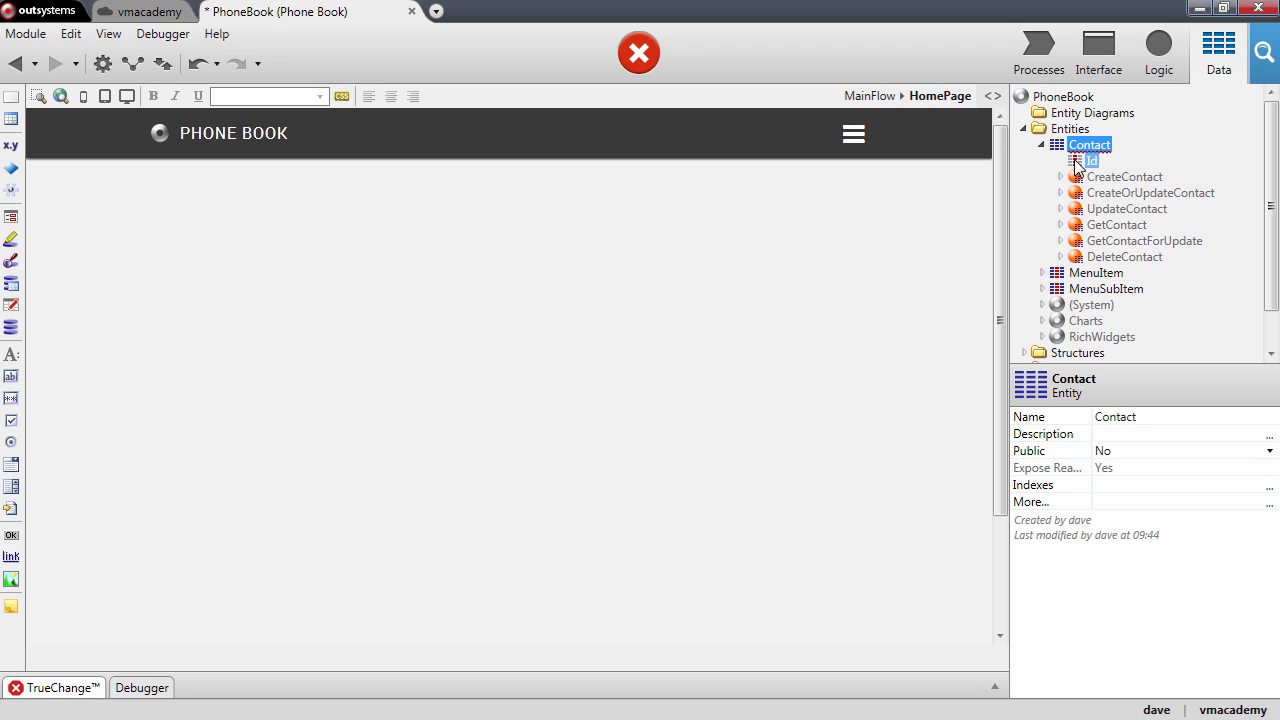
pyautogui.moveTo(1088, 161)
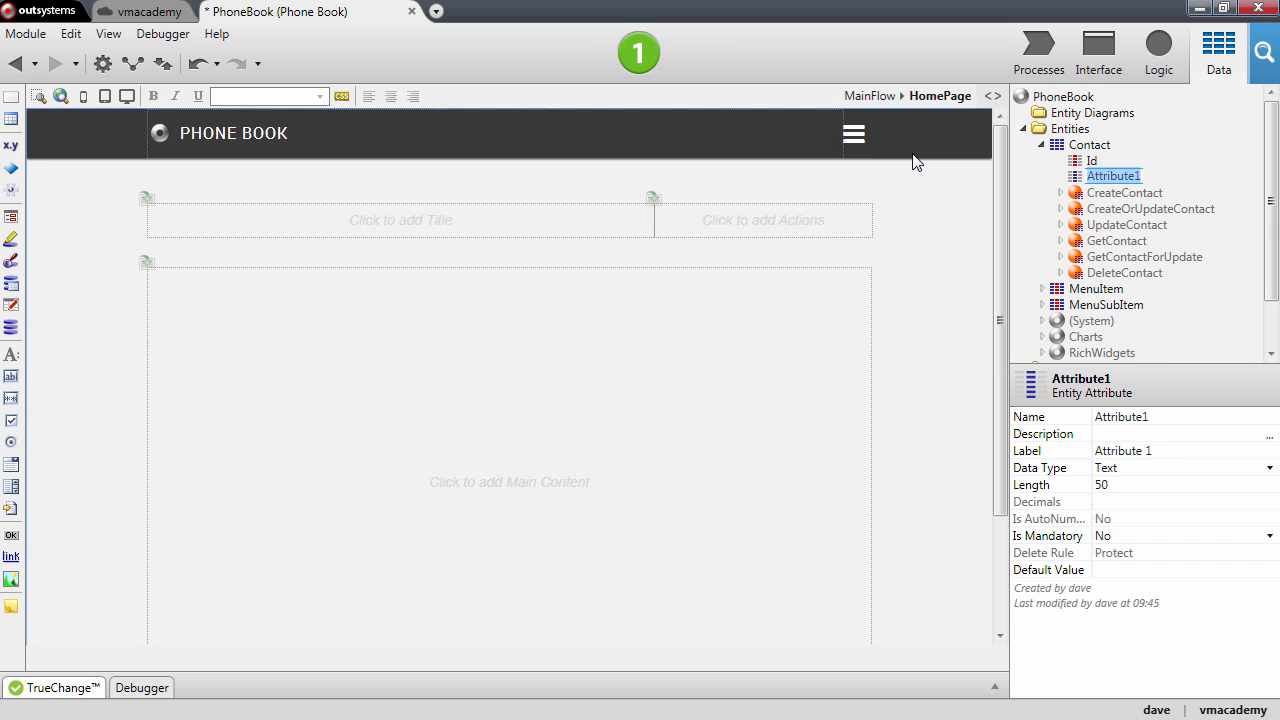
# Rename Attribute1 to Name and add a PhoneNumber attribute to Contact.
pyautogui.write('Name')
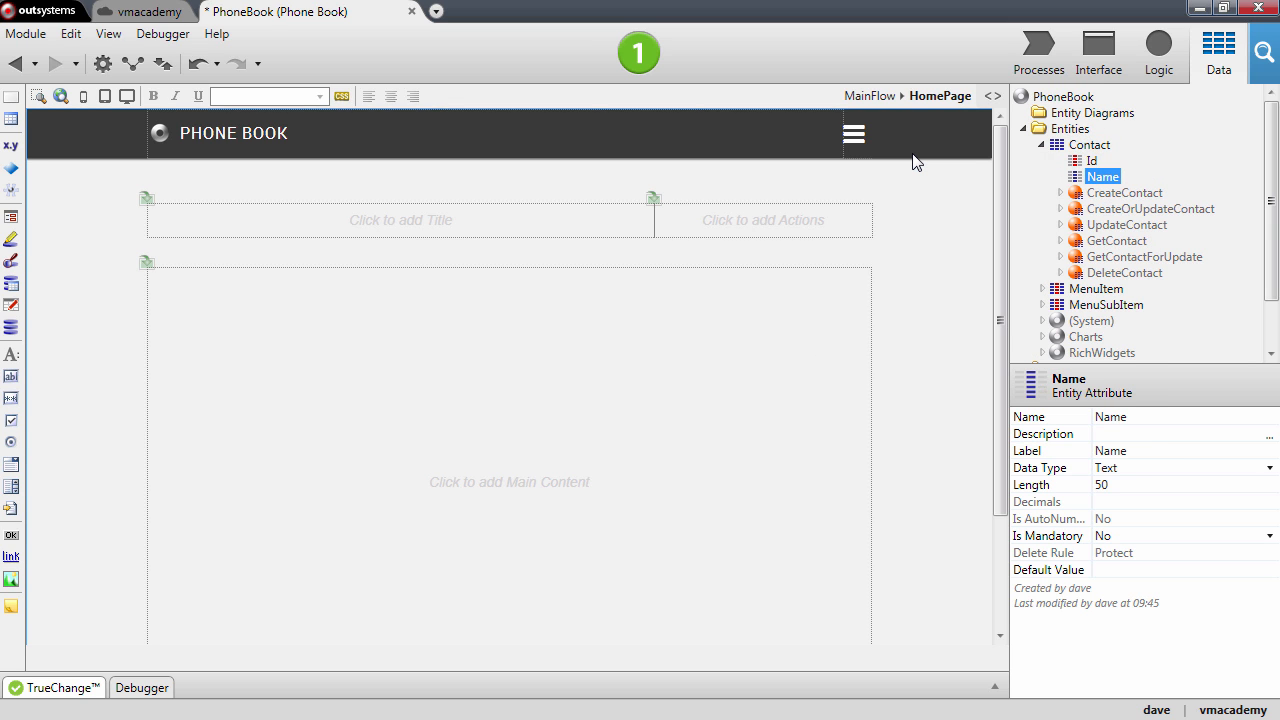
pyautogui.rightClick(1088, 145)
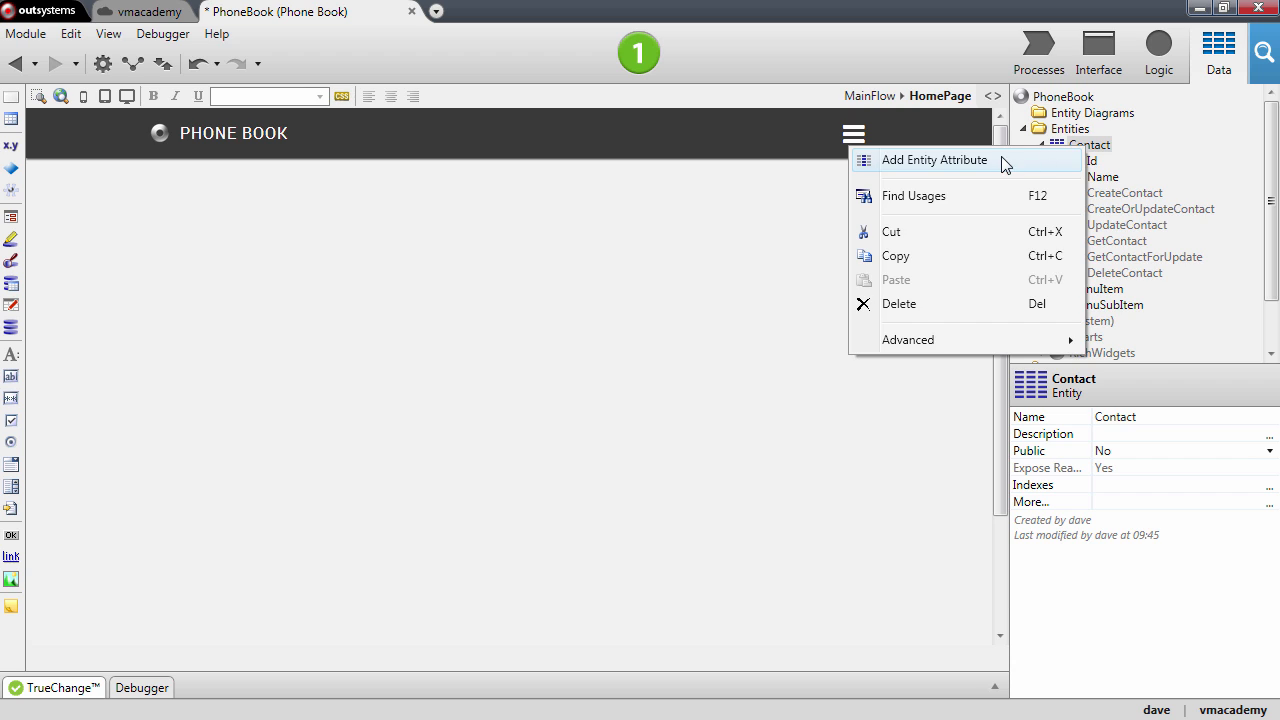
pyautogui.click(934, 160)
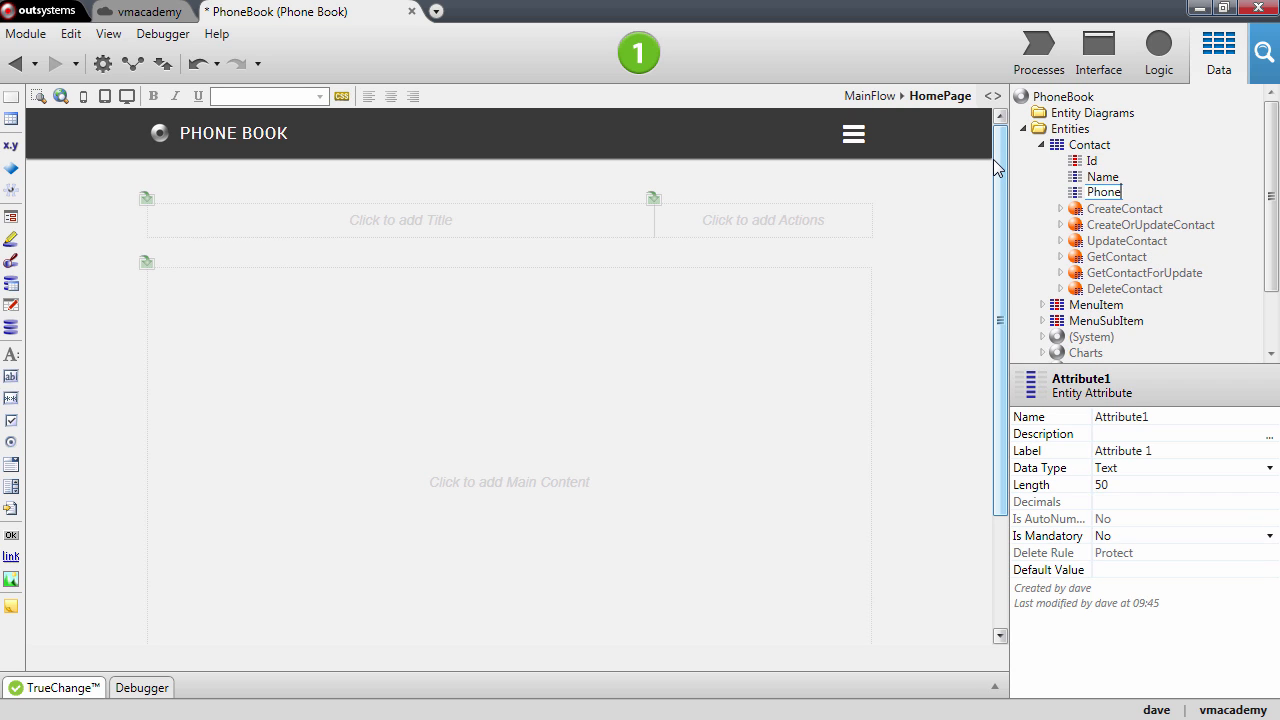
pyautogui.write('PhoneNumber')
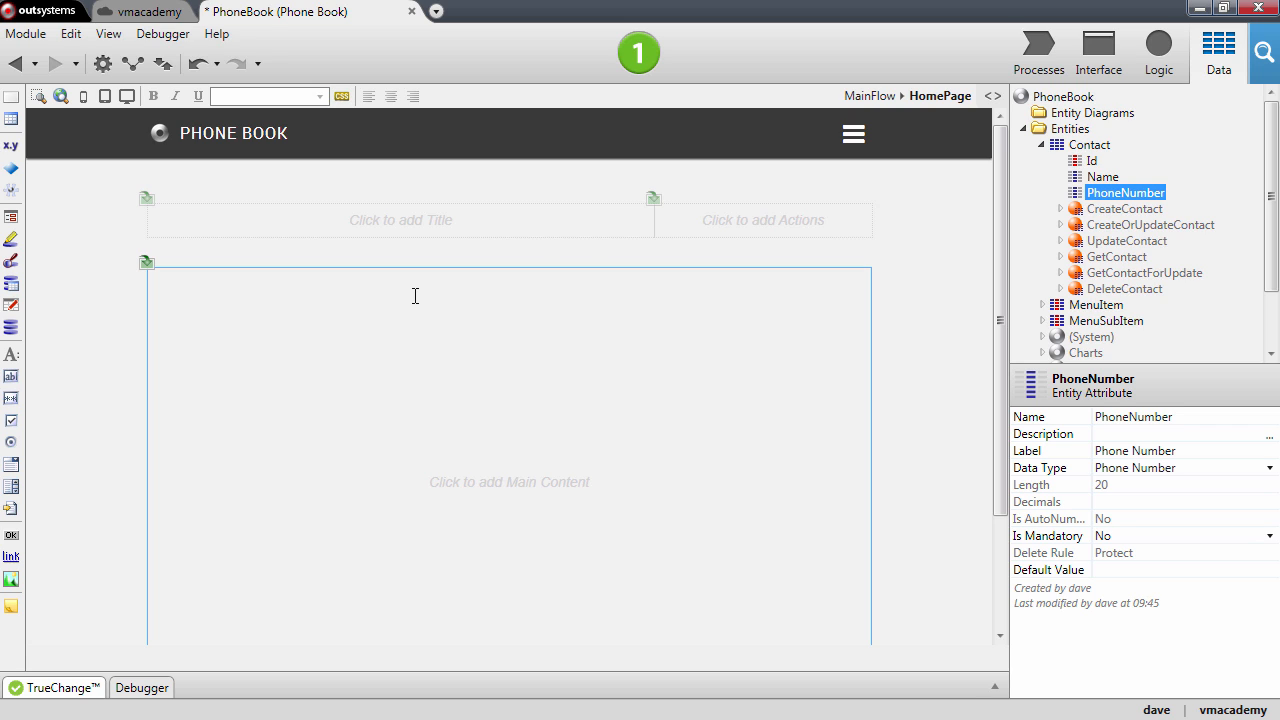
pyautogui.moveTo(424, 296)
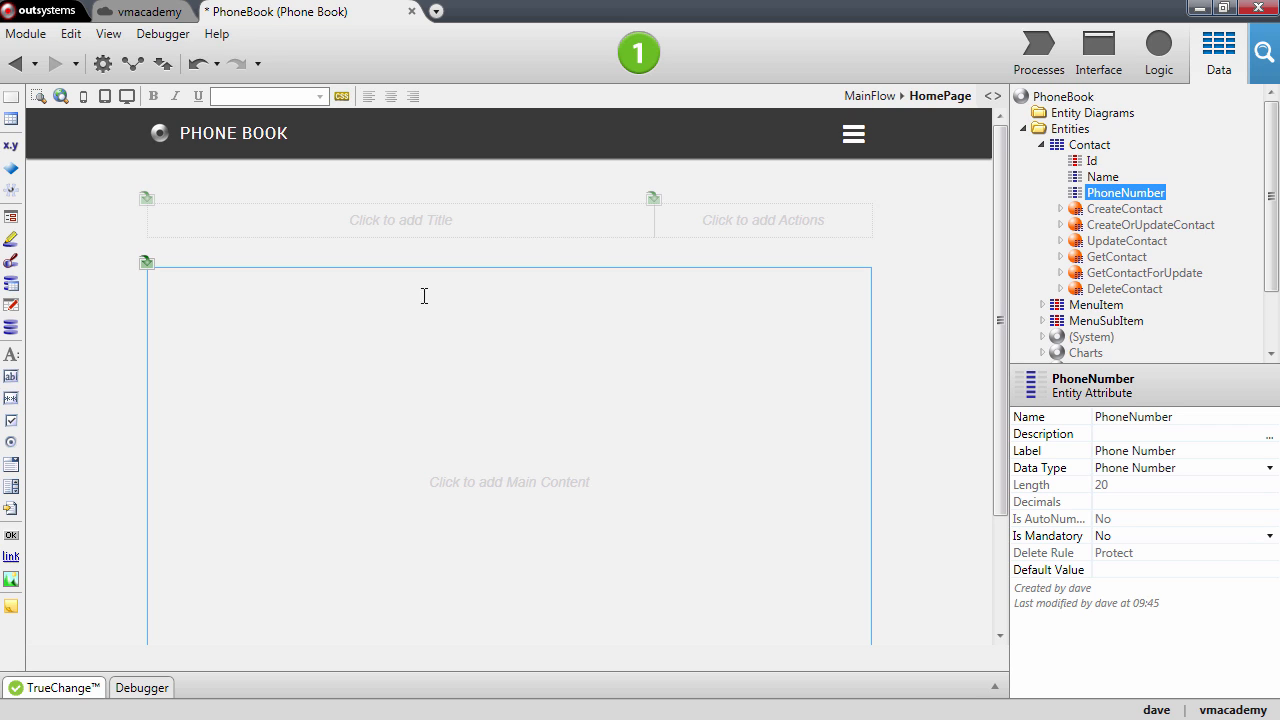
pyautogui.click(1088, 144)
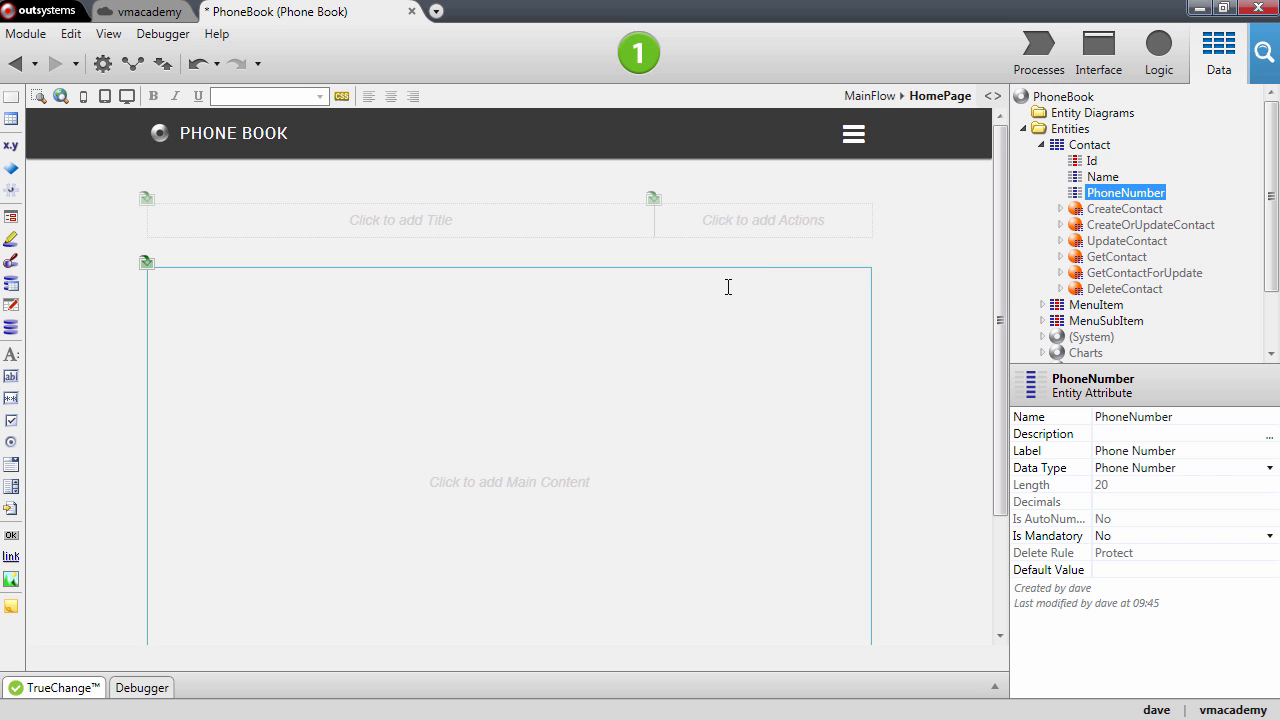
pyautogui.moveTo(604, 662)
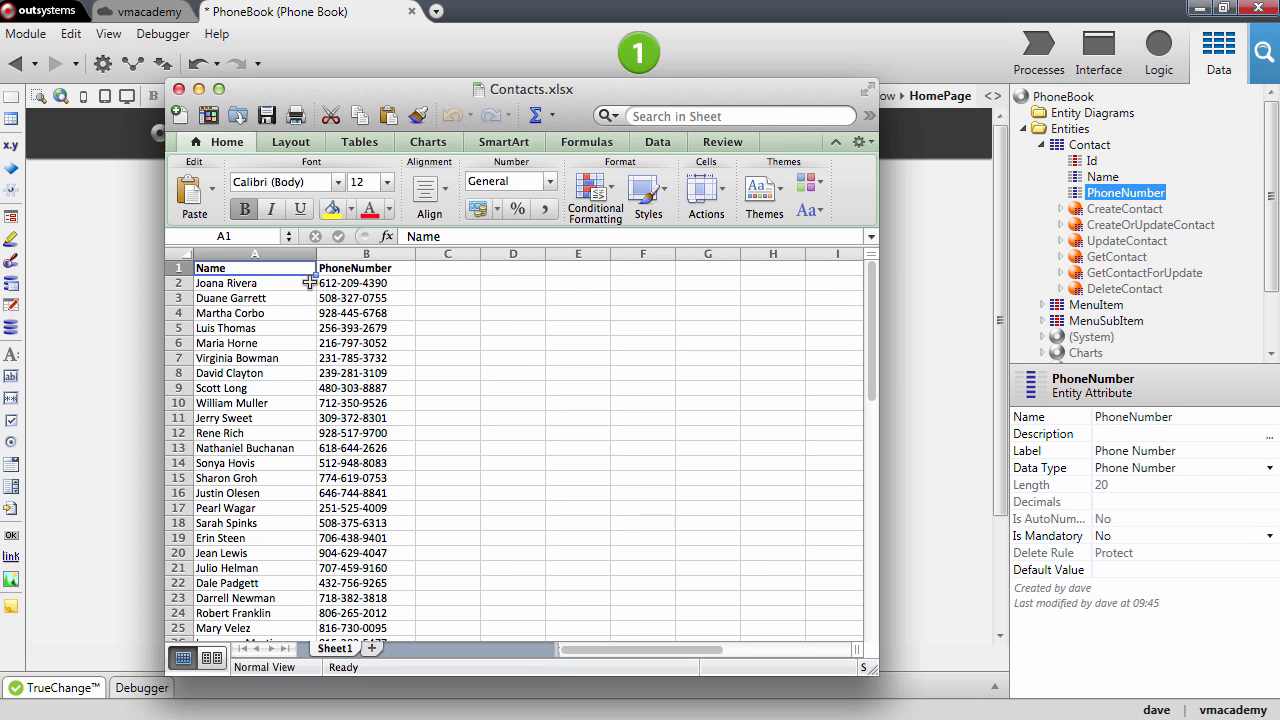
pyautogui.moveTo(255, 303)
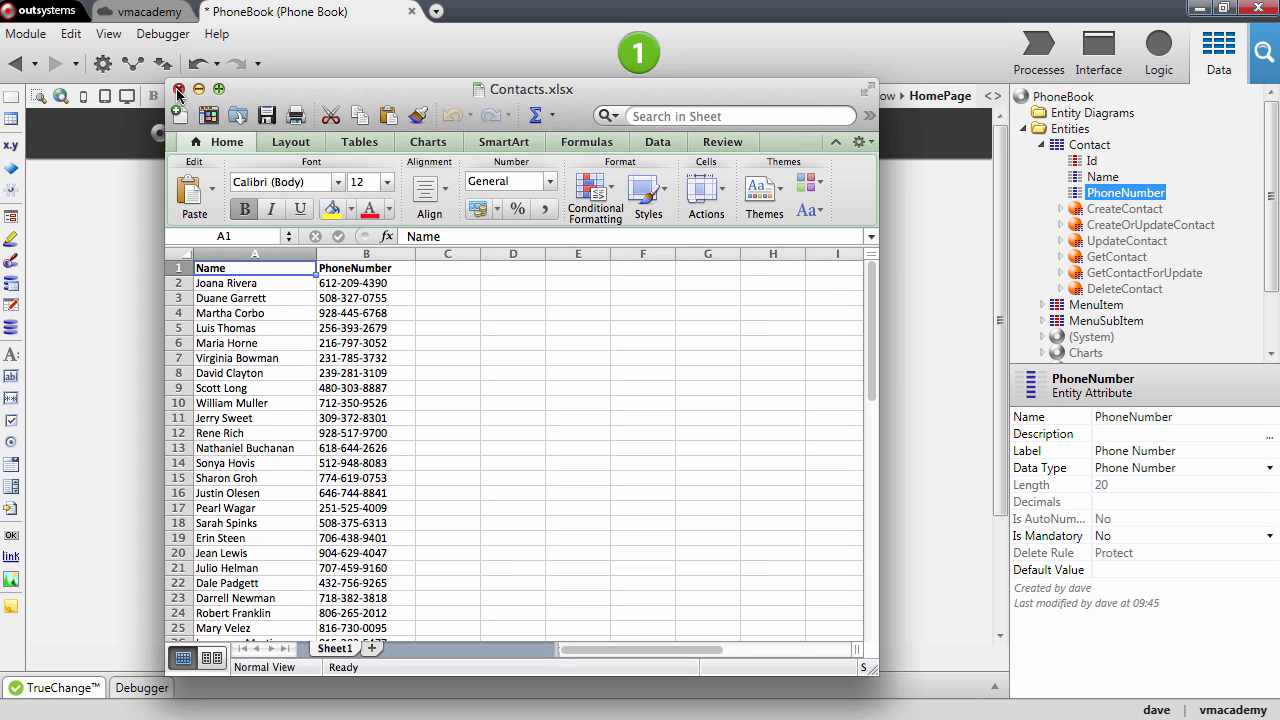
pyautogui.moveTo(1102, 264)
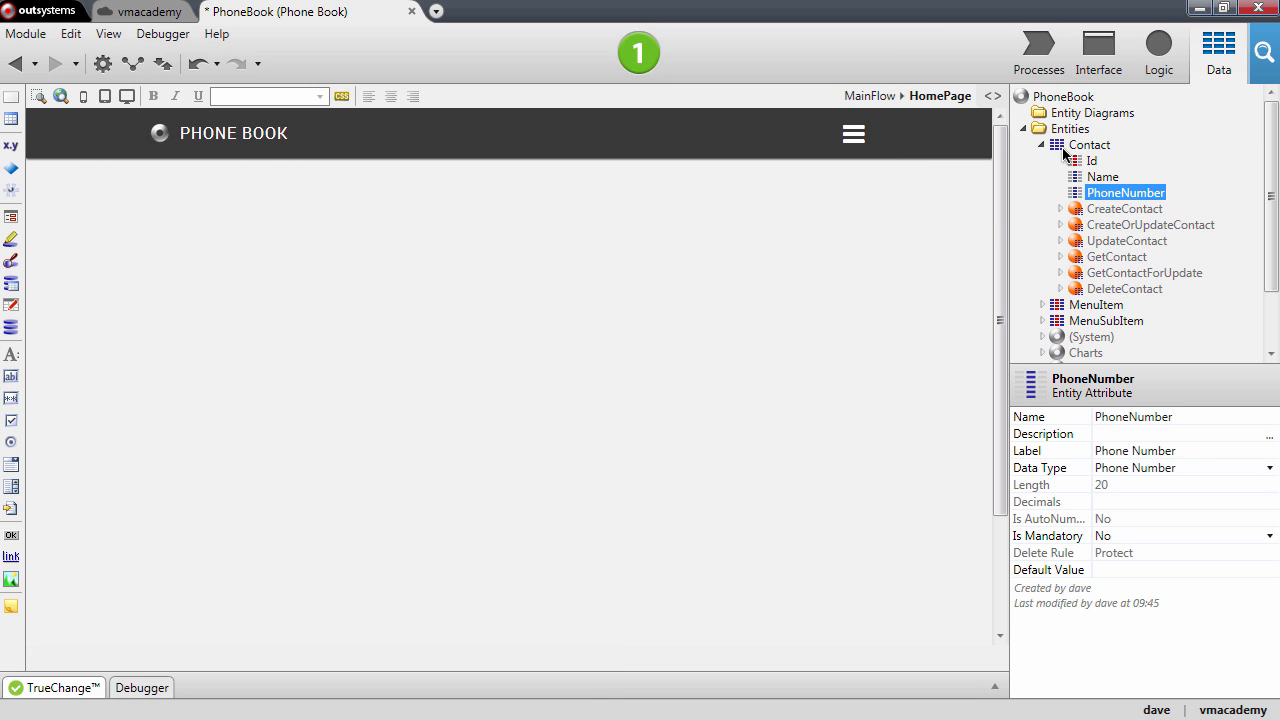
# Generate a bootstrap action for Contact from Contacts.xlsx.
pyautogui.rightClick(1089, 144)
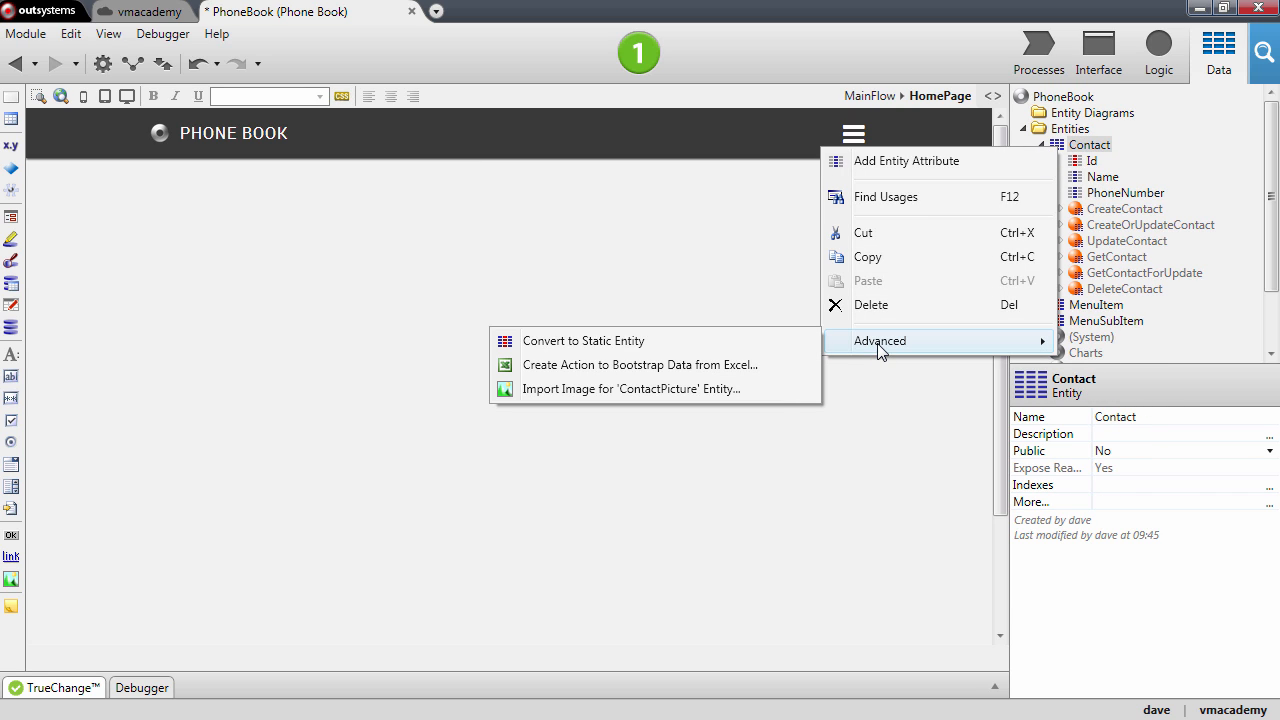
pyautogui.moveTo(555, 374)
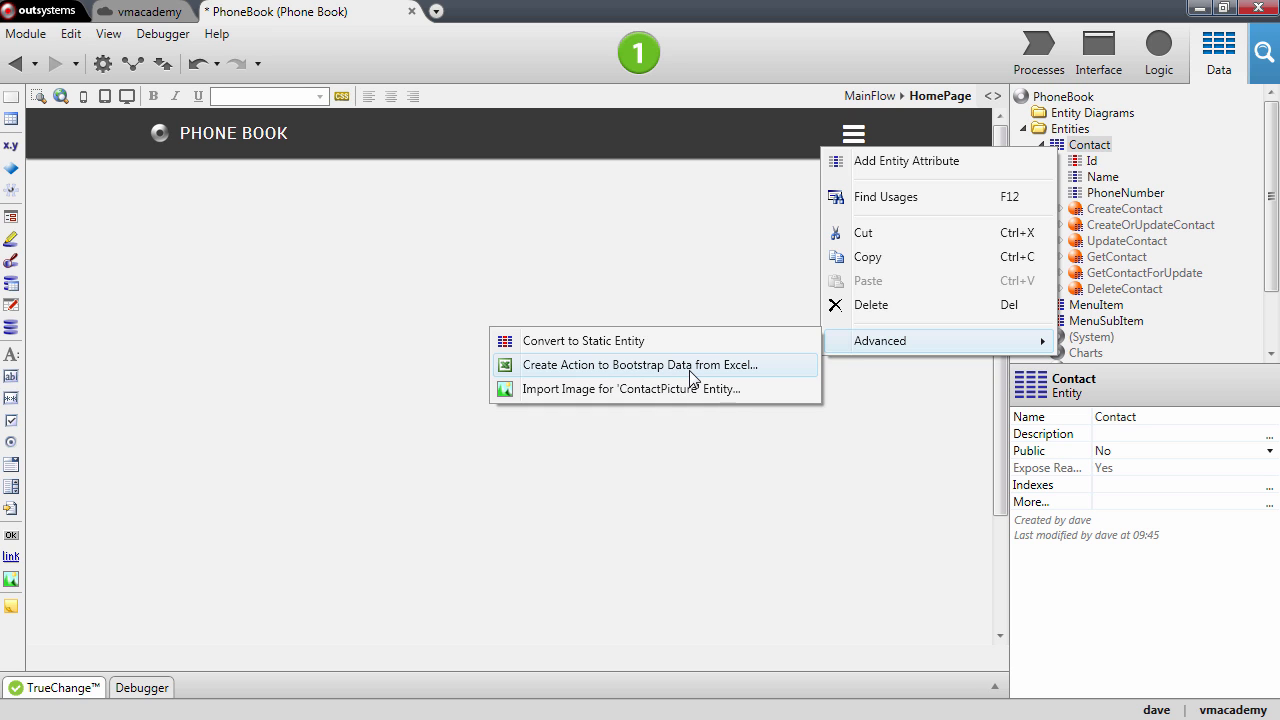
pyautogui.click(638, 365)
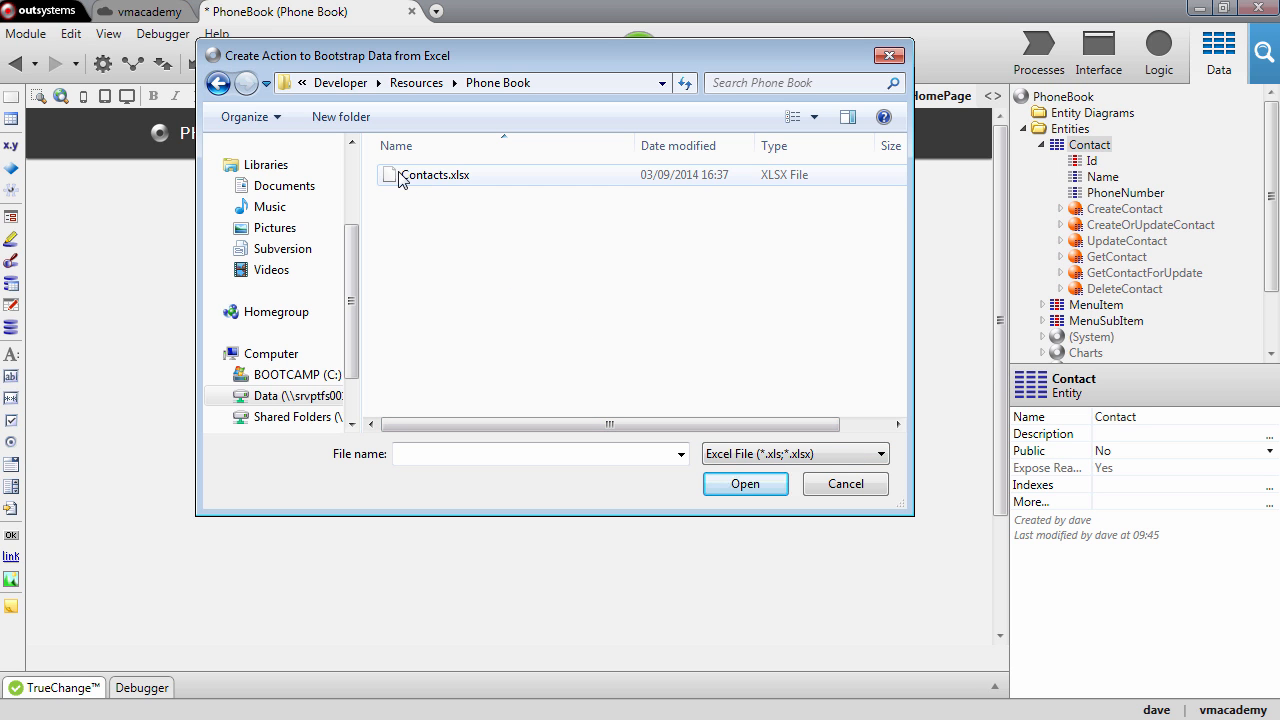
pyautogui.click(745, 484)
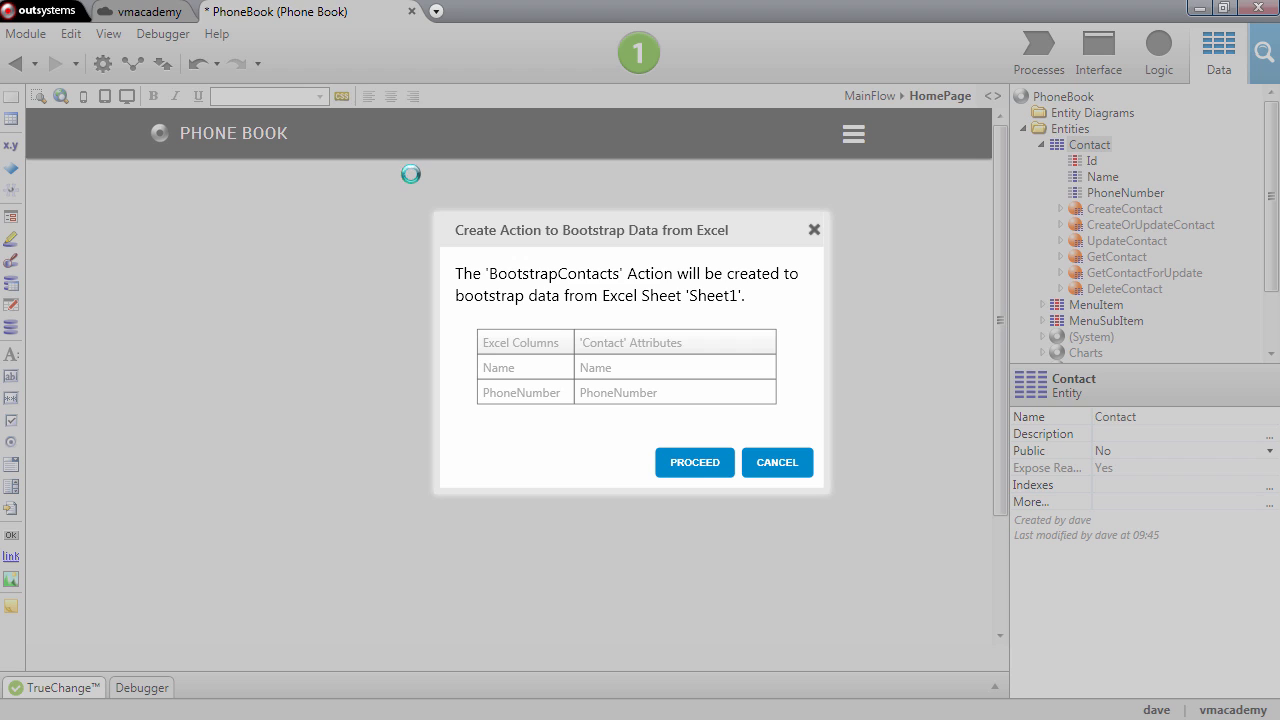
pyautogui.moveTo(588, 412)
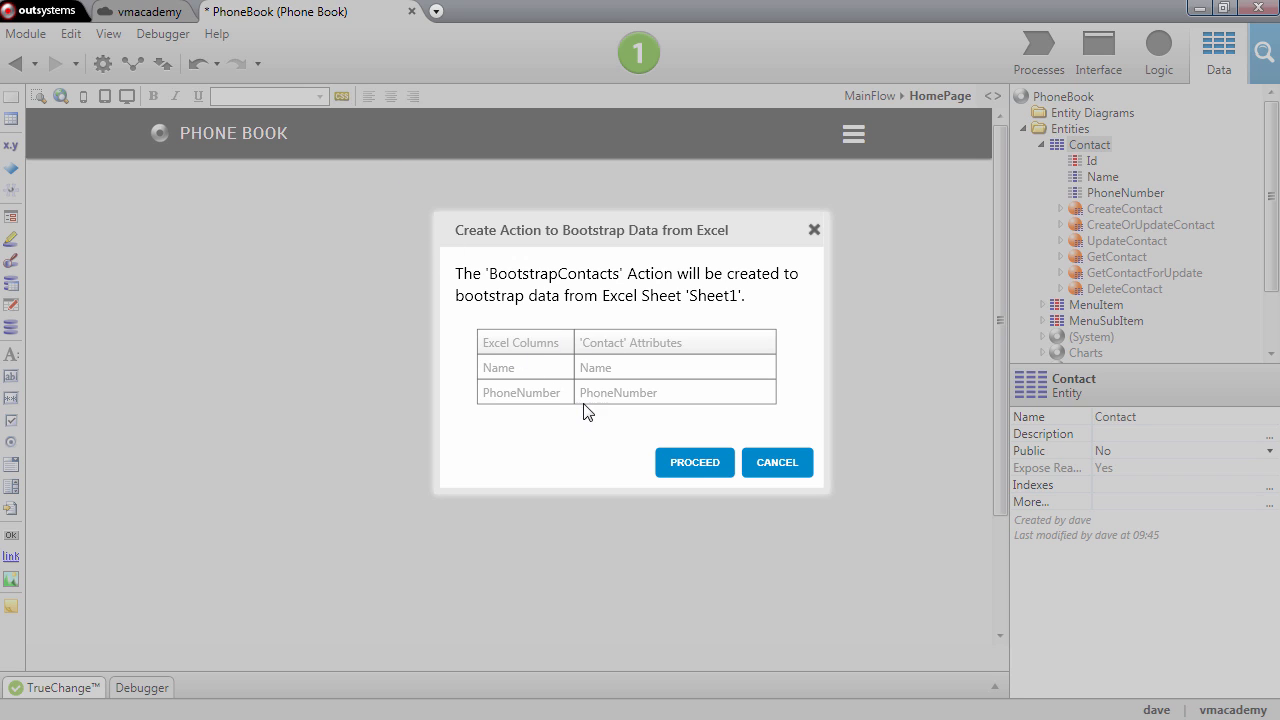
pyautogui.moveTo(626, 343)
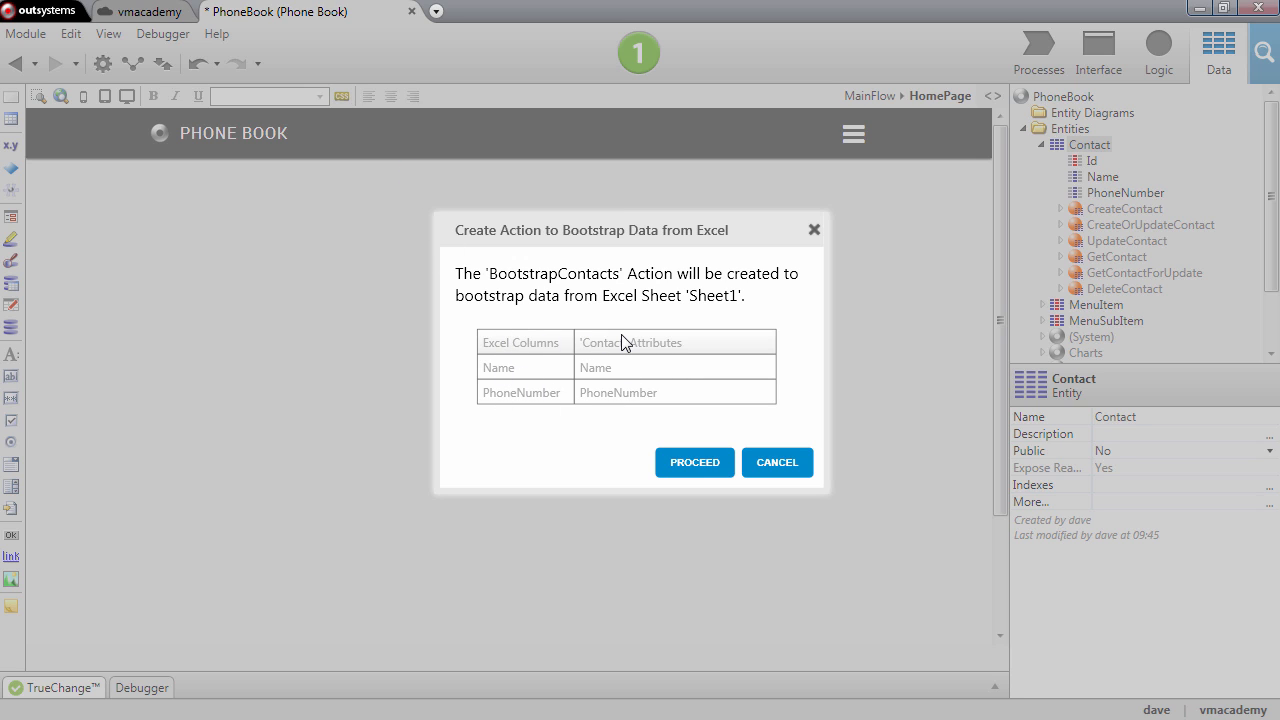
pyautogui.moveTo(599, 403)
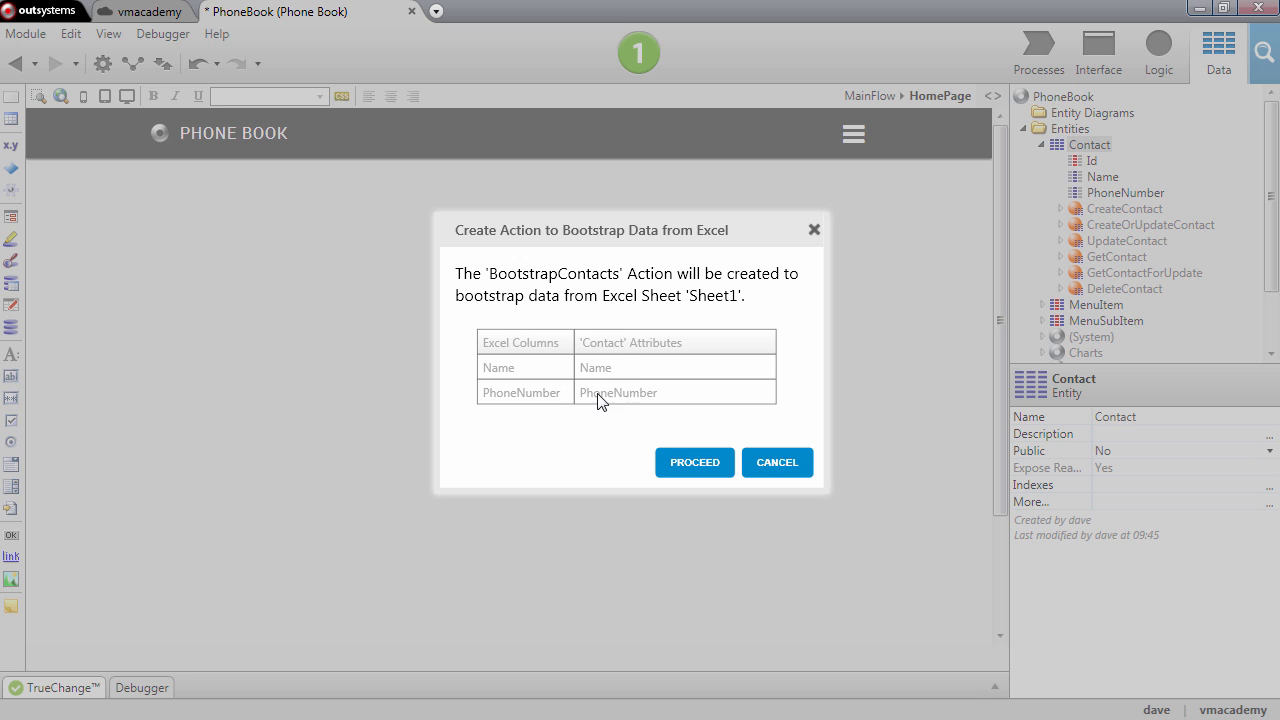
# Confirm the Name and PhoneNumber mapping to create BootstrapContacts.
pyautogui.click(694, 462)
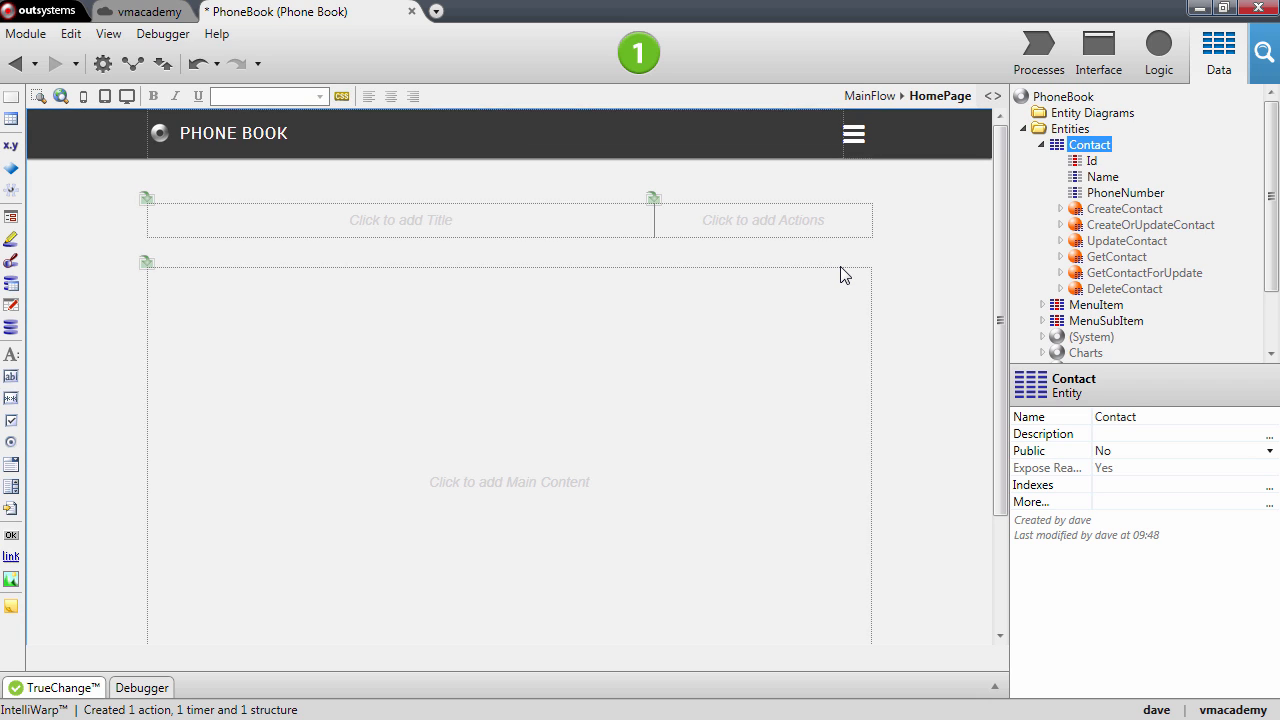
pyautogui.moveTo(639, 52)
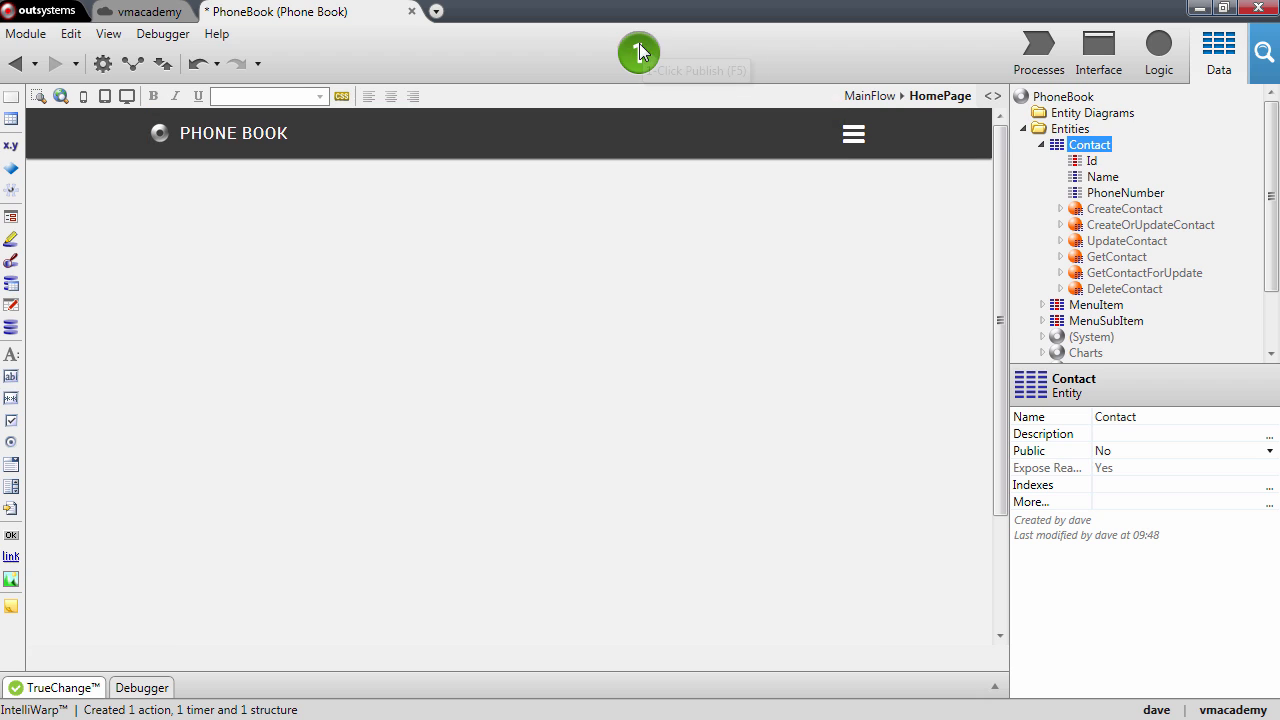
# 1-Click Publish the PhoneBook module so it deploys to its vmacademy web address.
pyautogui.click(638, 54)
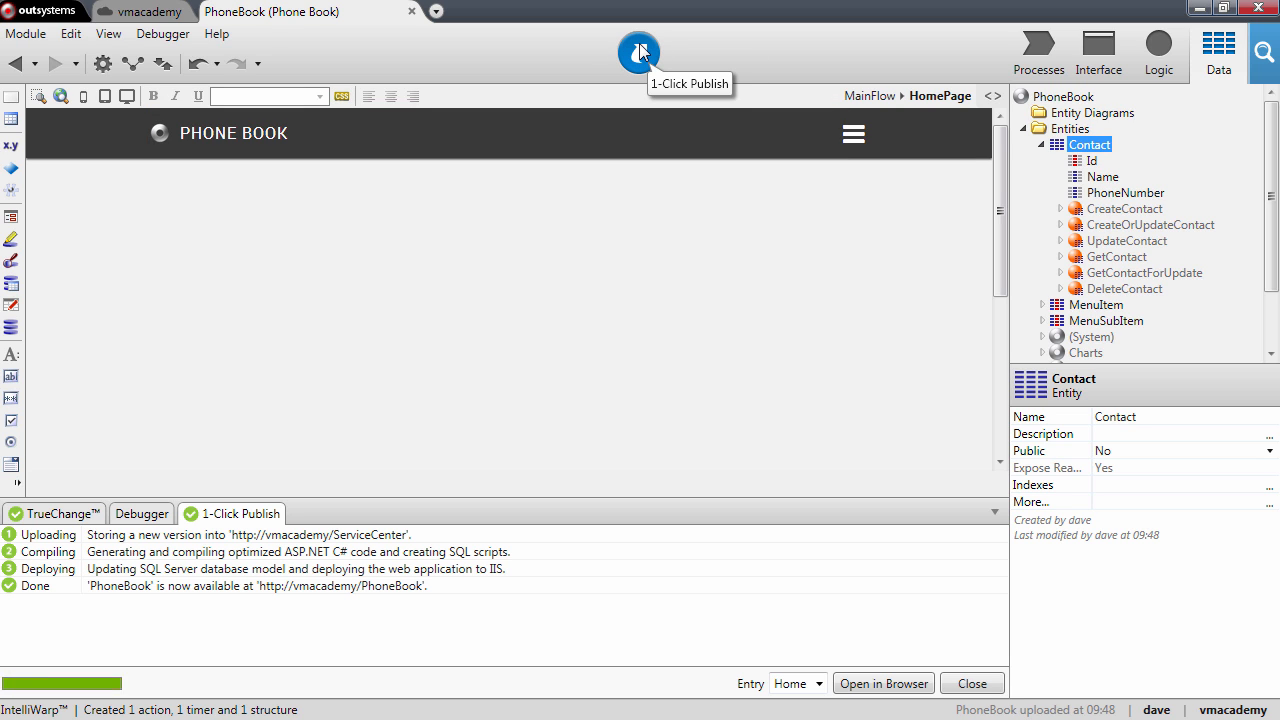